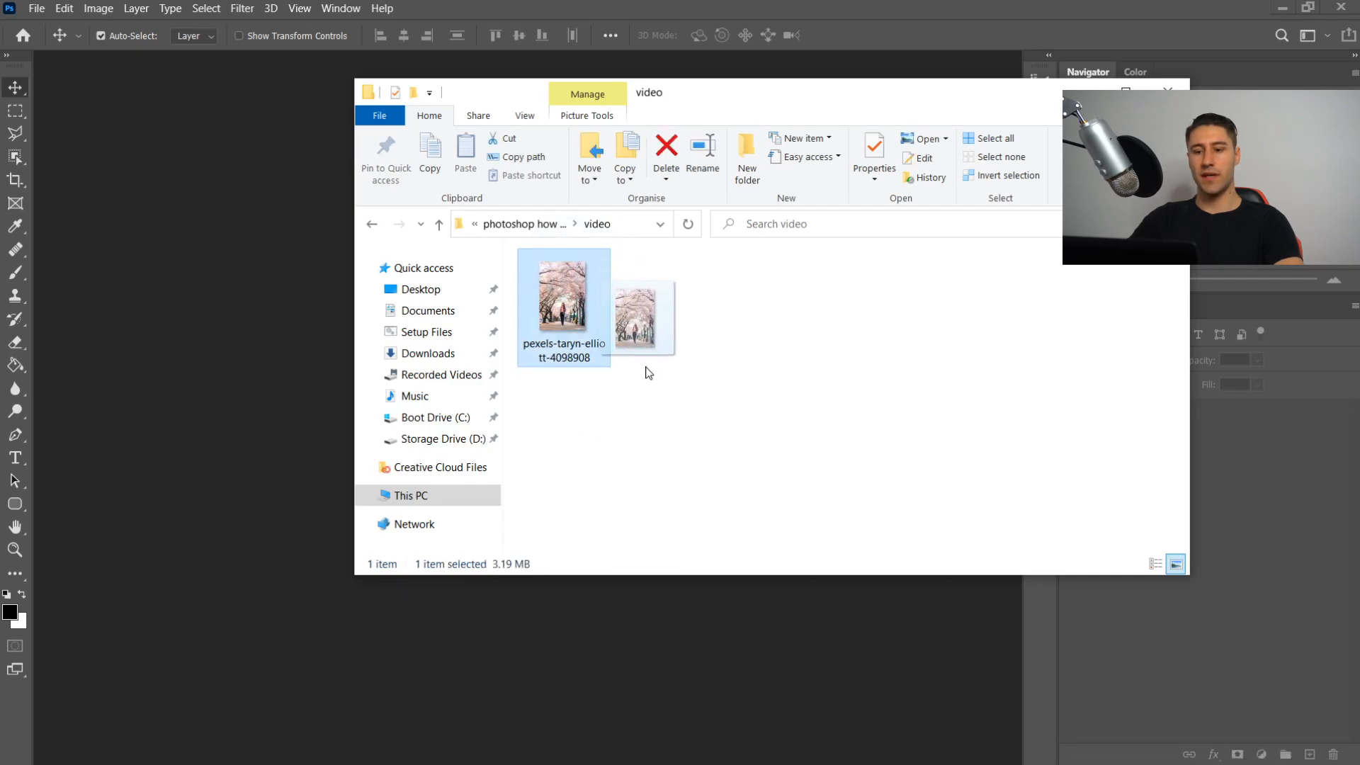
Step: Open the cherry-blossom photo of the woman walking as a new document
double_click(563, 307)
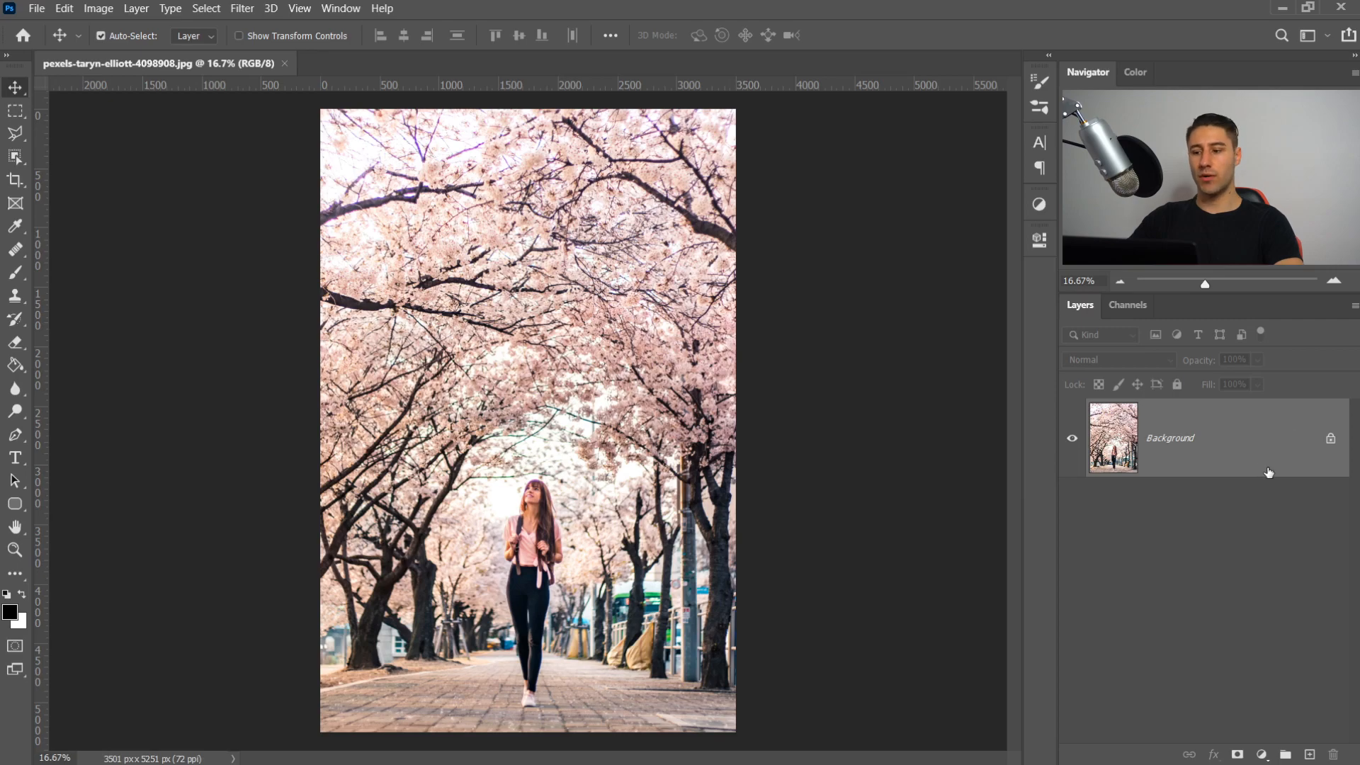
Step: Unlock the Background into Layer 0, duplicate it, and hide the original Layer 0
double_click(1169, 438)
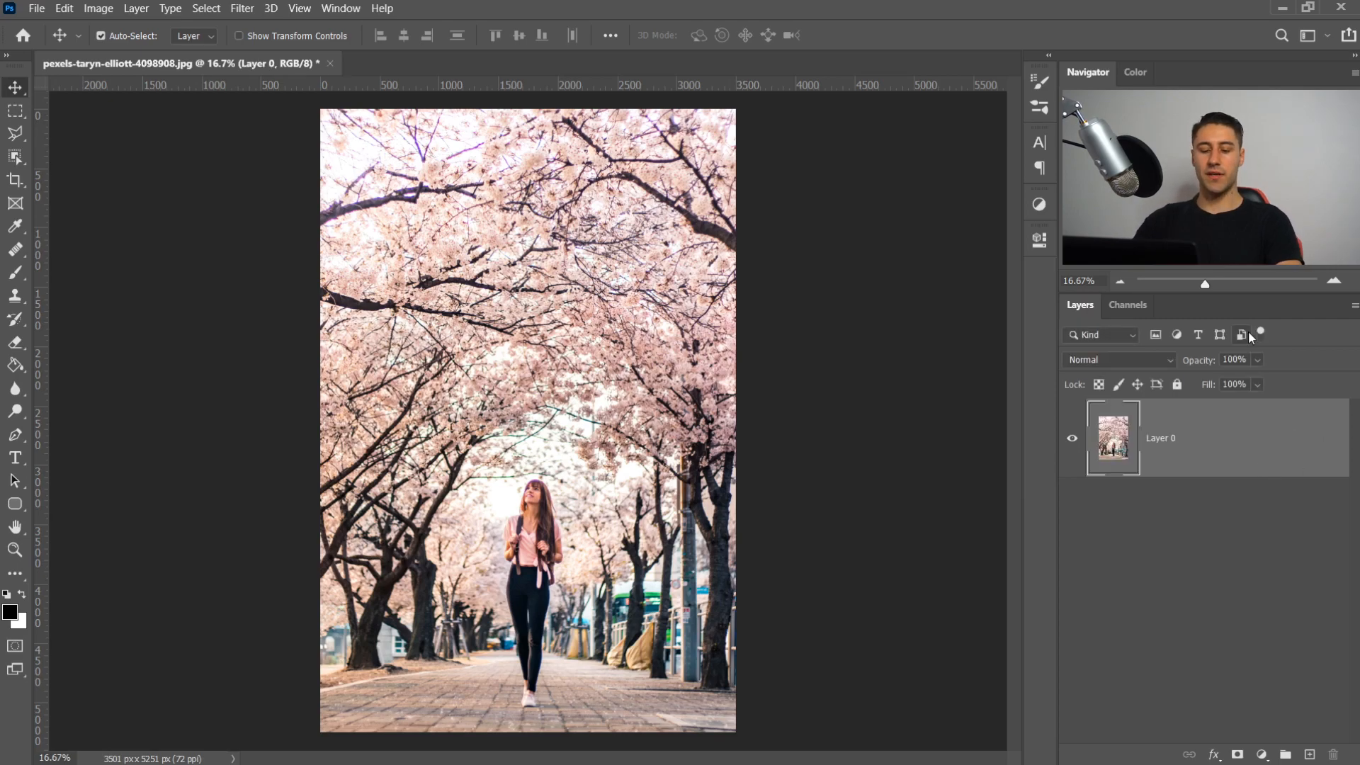
key(ctrl+j)
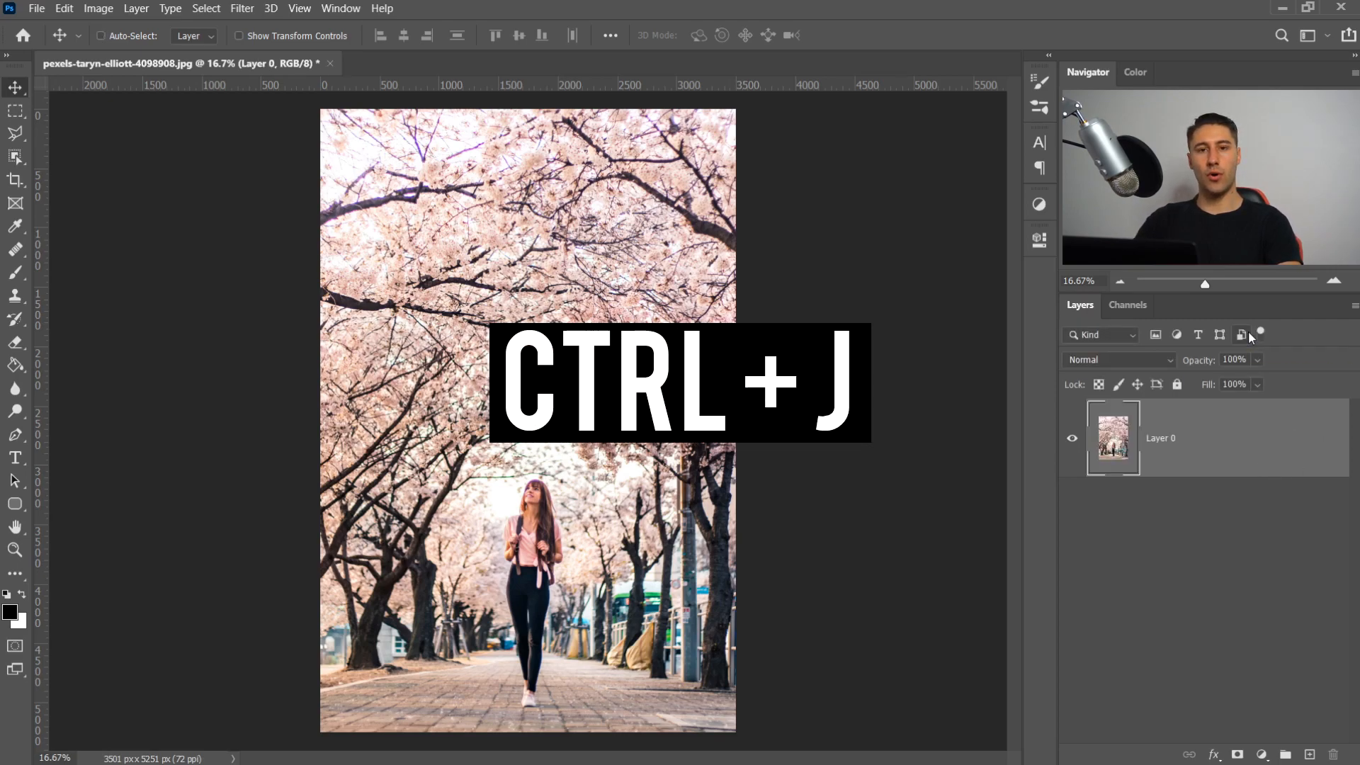
key(ctrl+j)
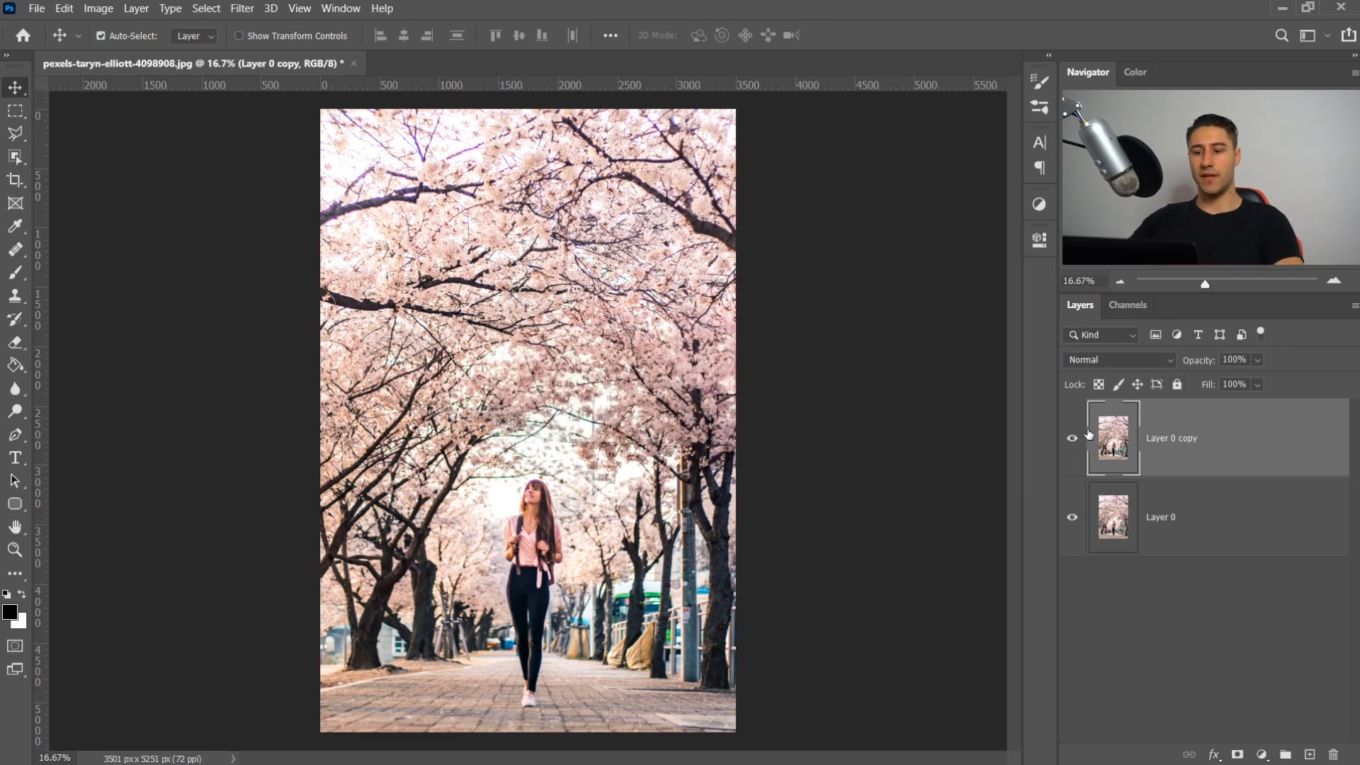
click(1073, 517)
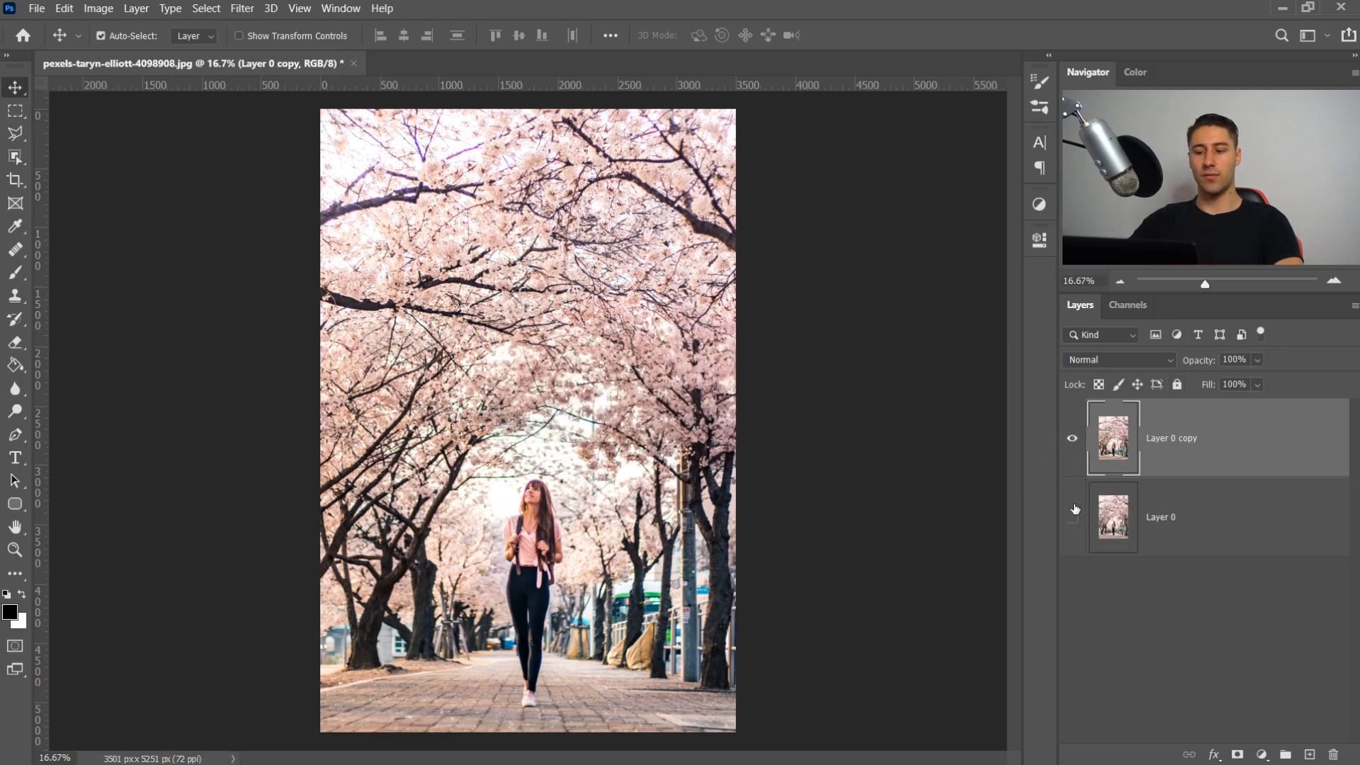
click(1072, 517)
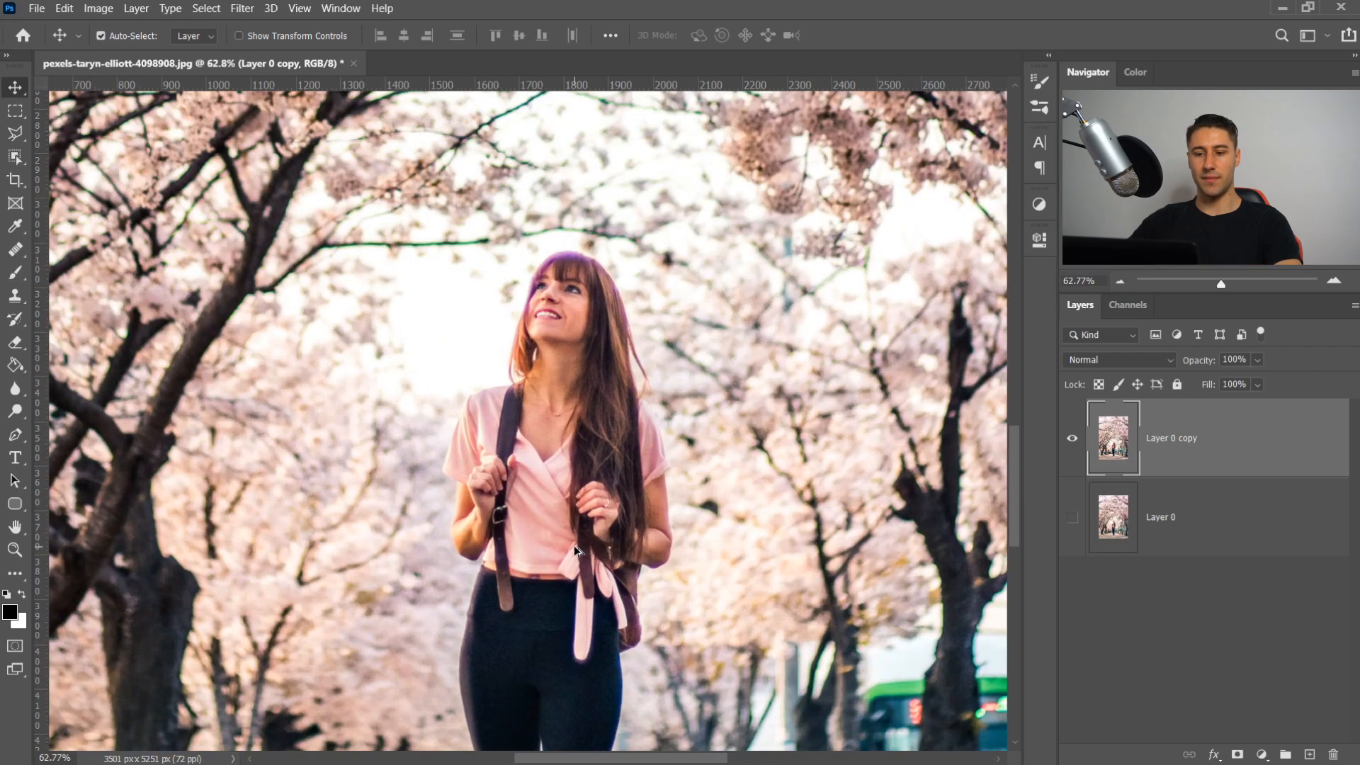
Step: Auto-select the woman with the Object Selection Tool by boxing her full figure
key(space)
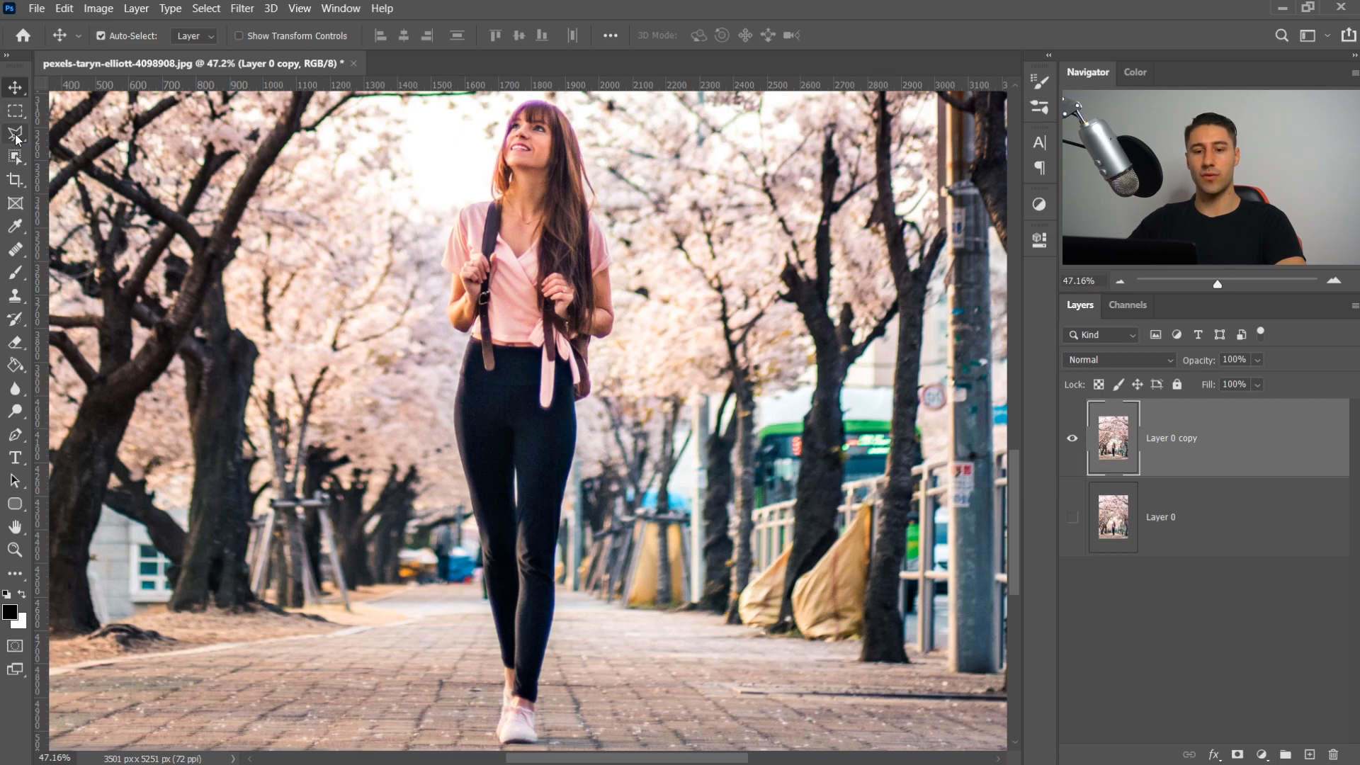
click(16, 135)
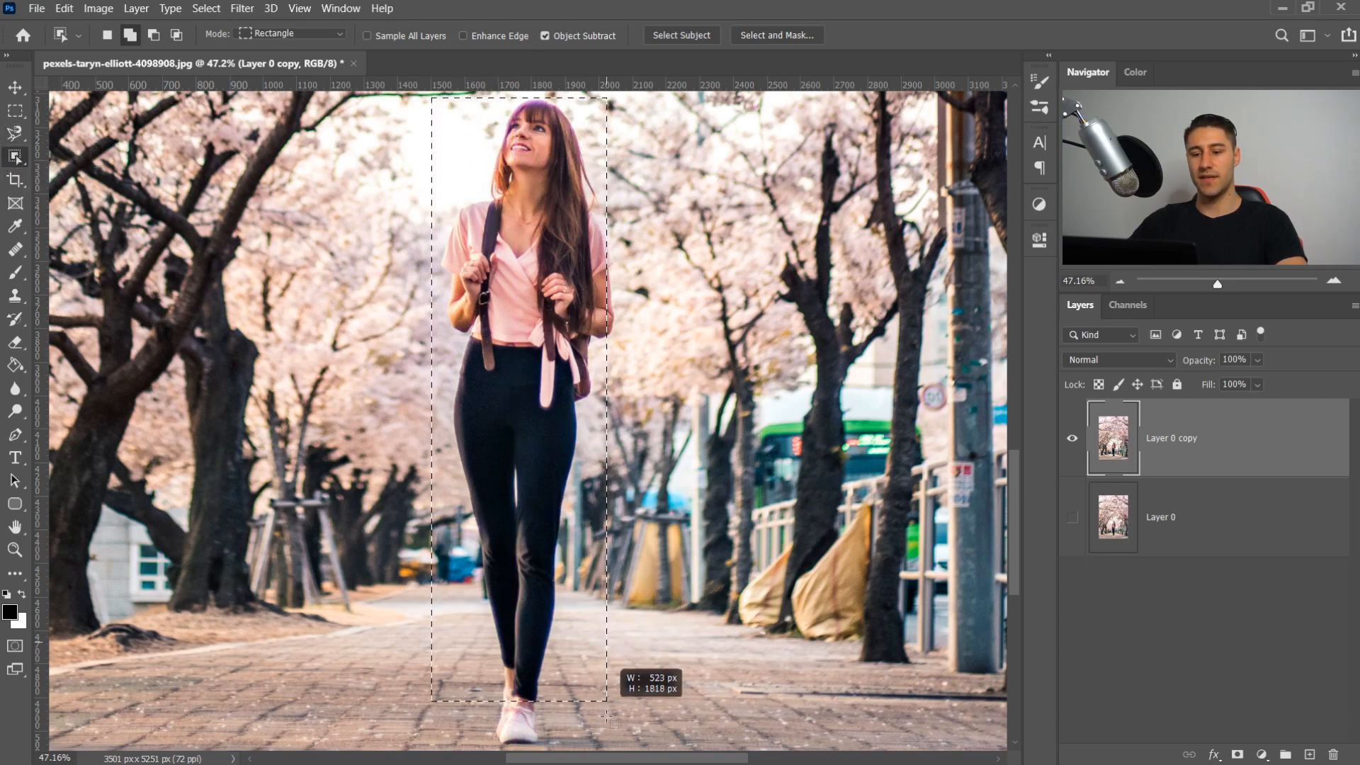
click(680, 34)
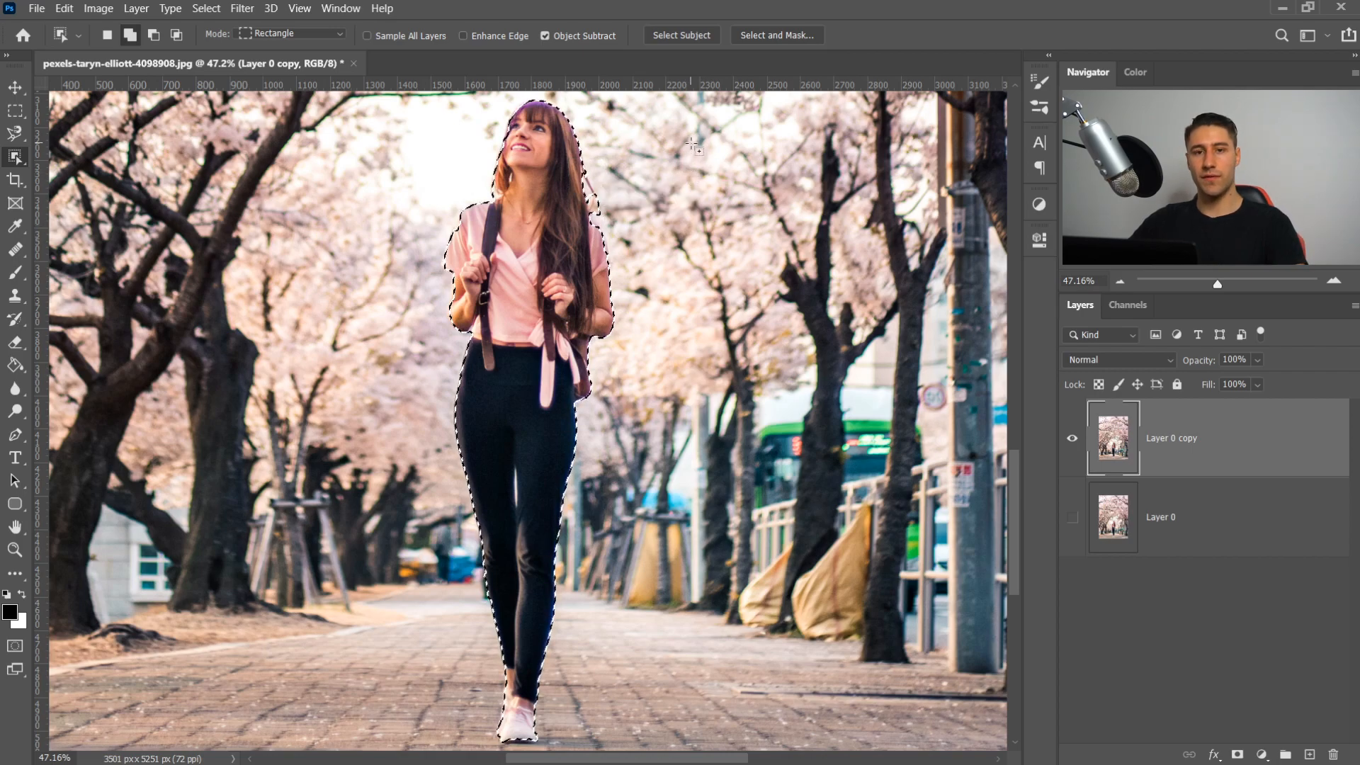
Step: Clear the woman's selection, leaving the photo with nothing selected
click(14, 133)
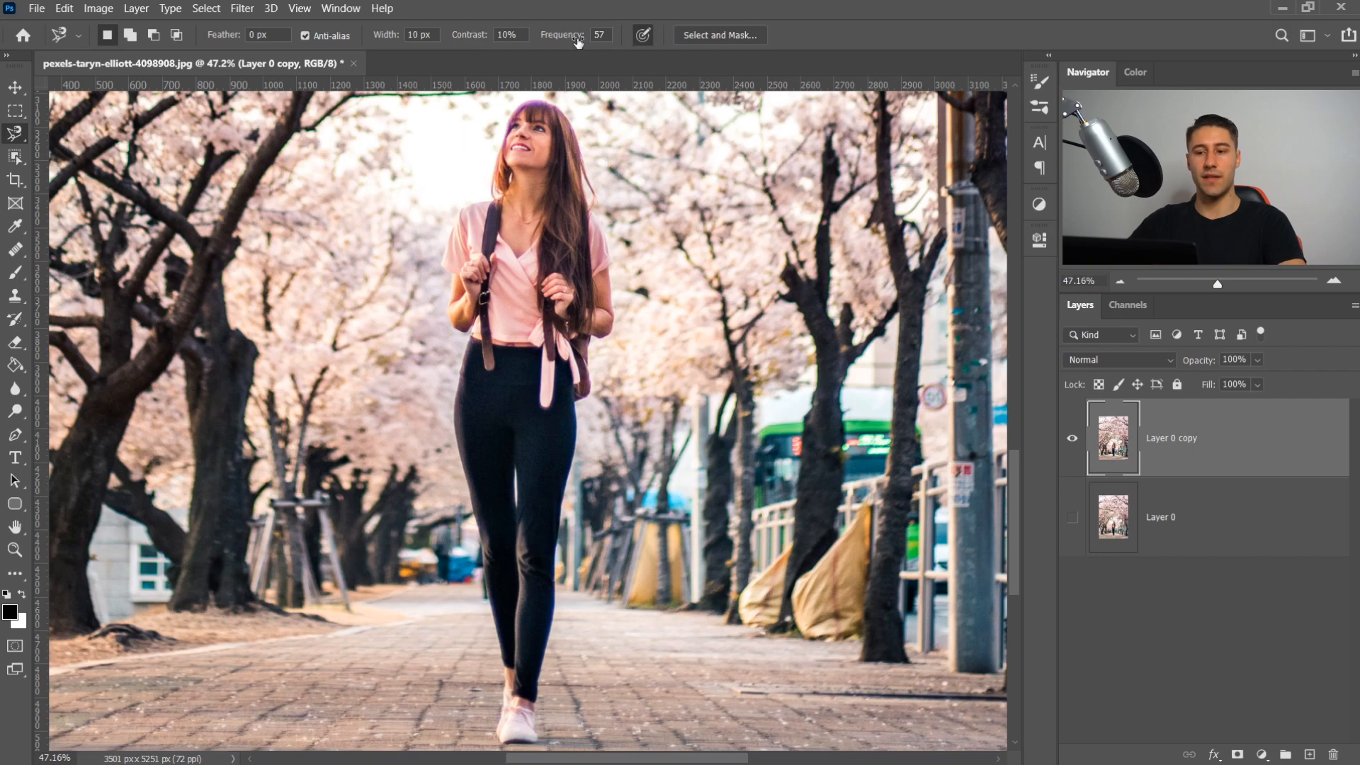
mouse_move(572, 74)
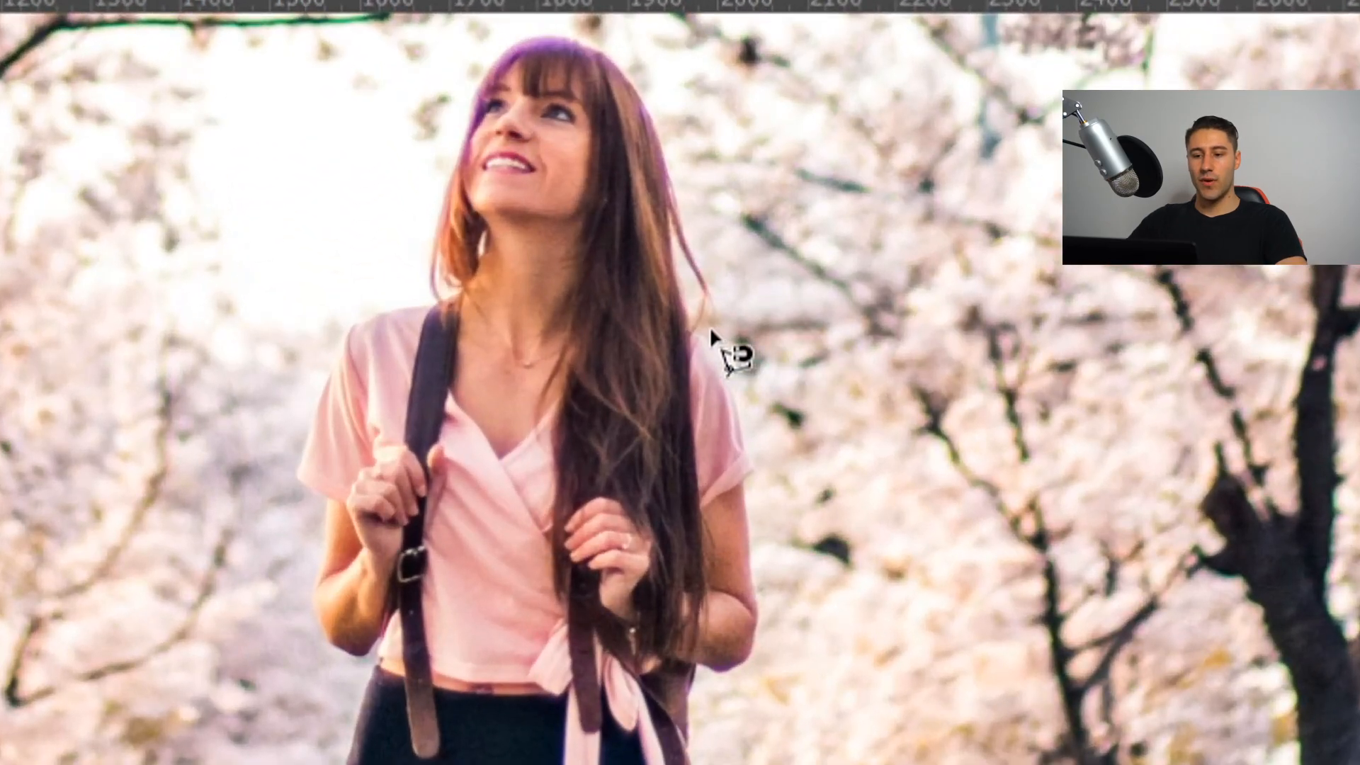
mouse_move(884, 534)
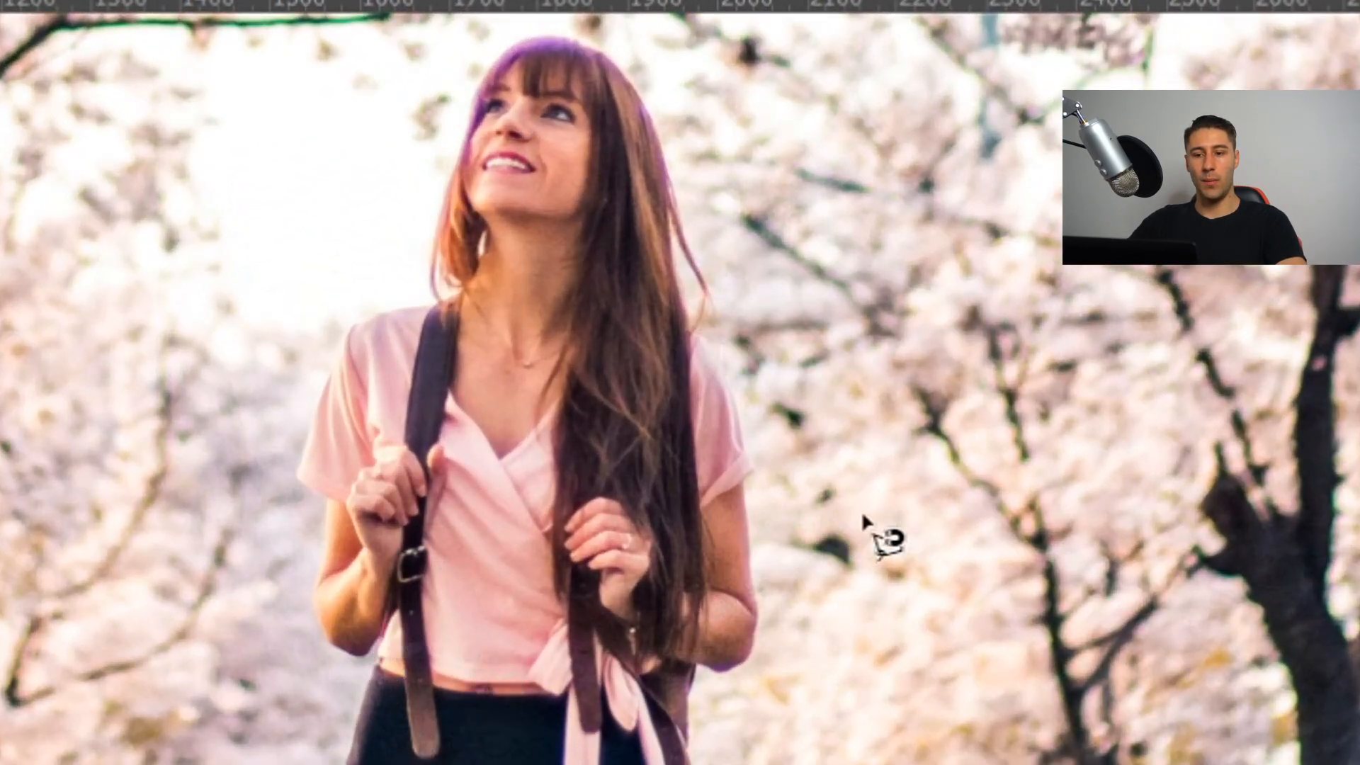
mouse_move(728, 238)
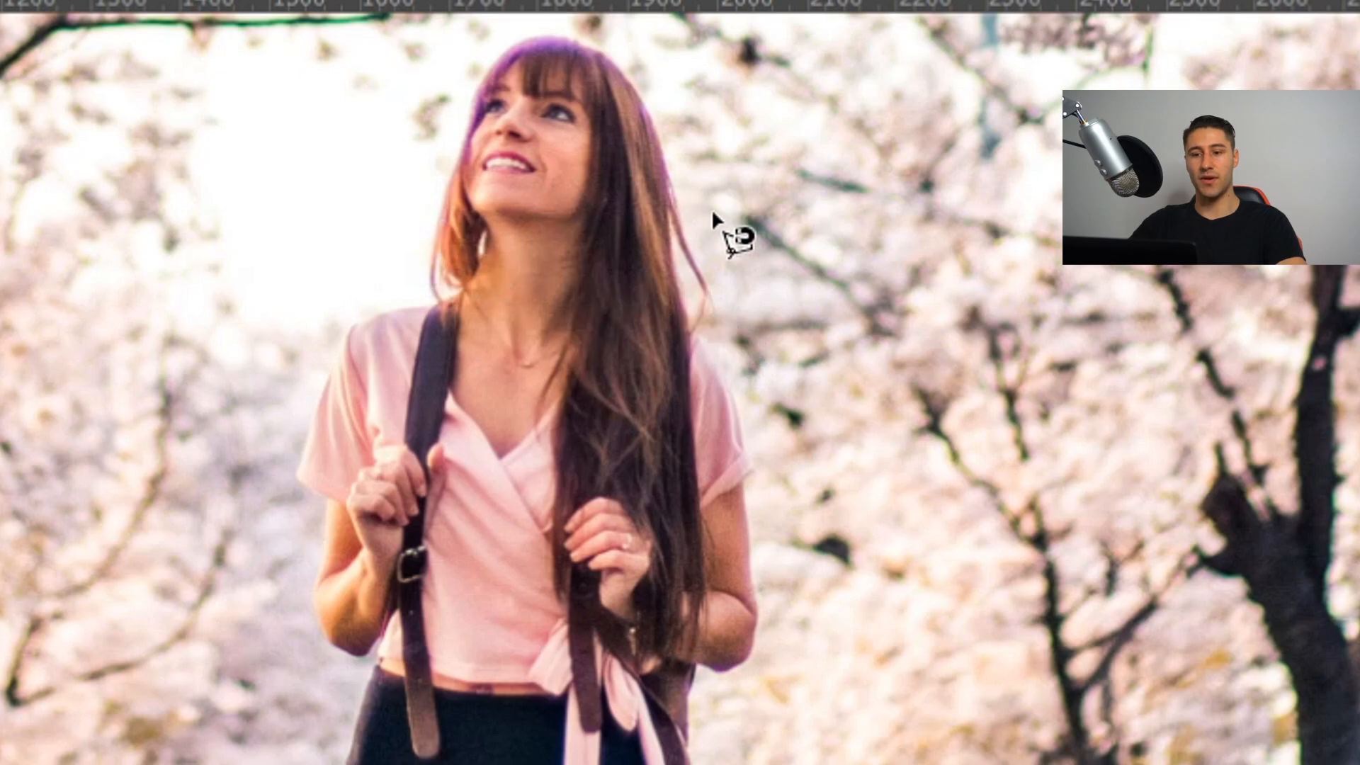
mouse_move(768, 404)
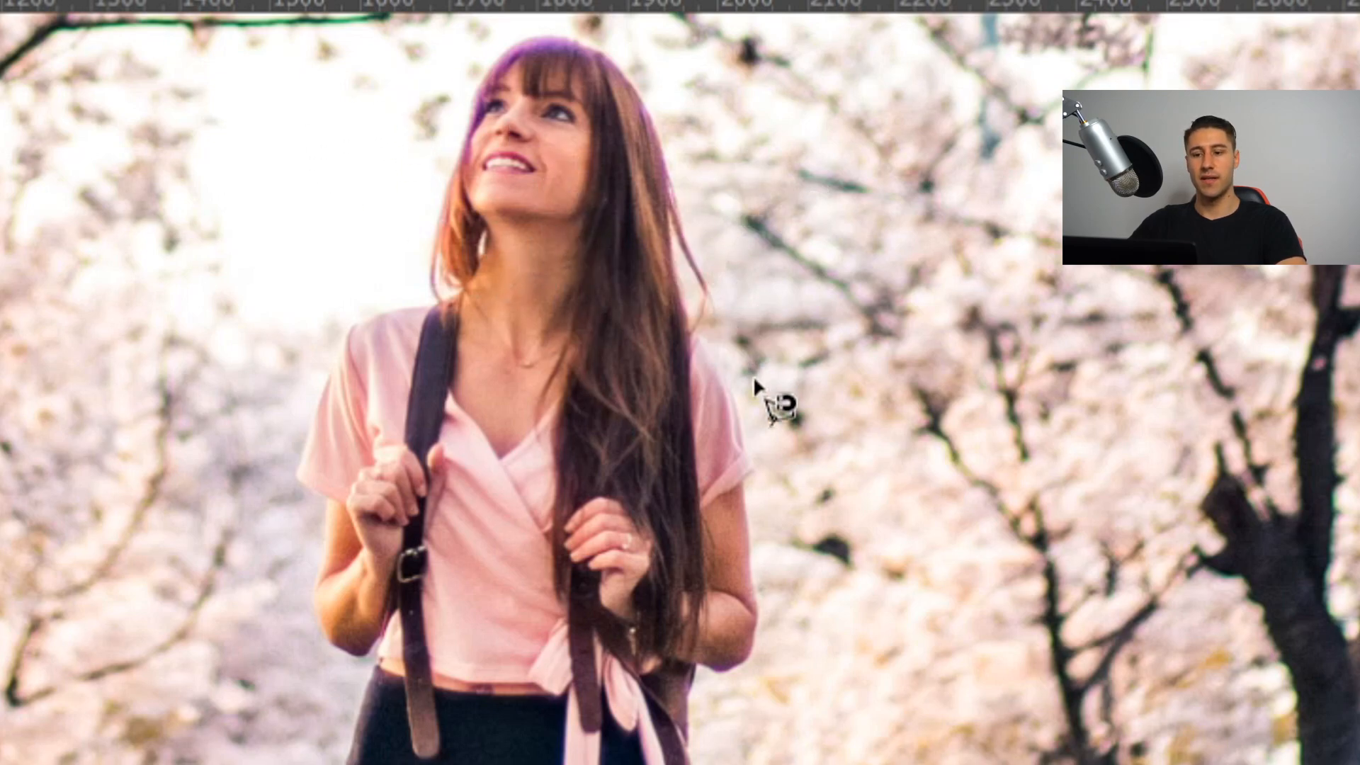
mouse_move(724, 352)
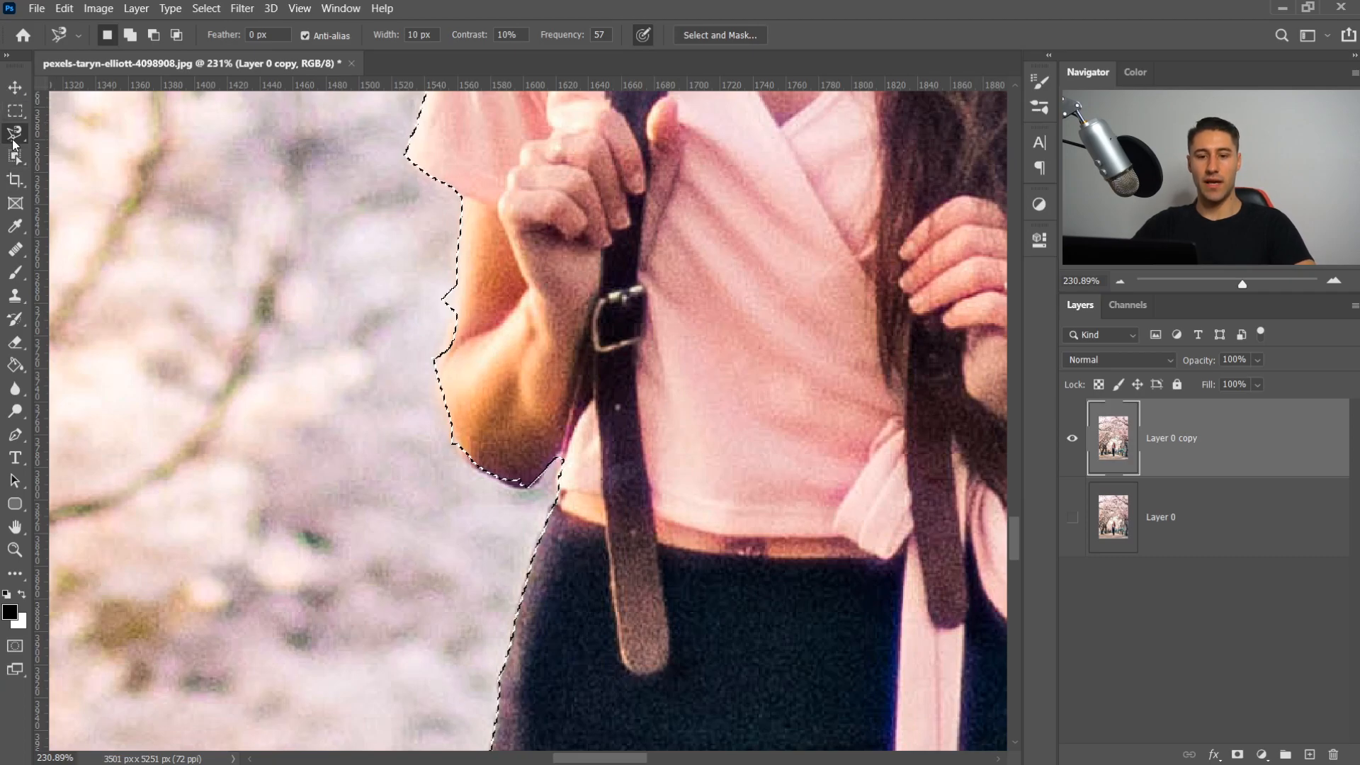
Step: Switch to the Polygonal Lasso and add straight selection segments along her arm
click(14, 136)
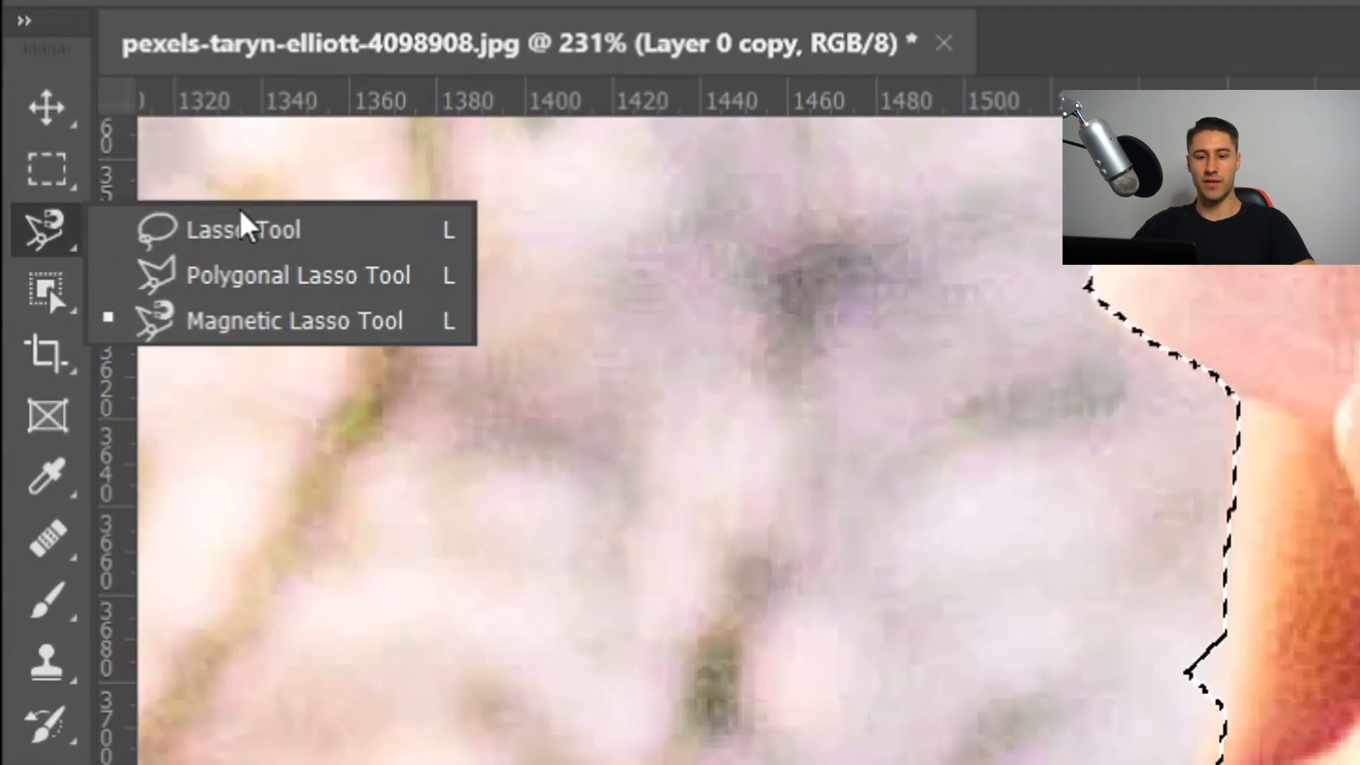
mouse_move(261, 275)
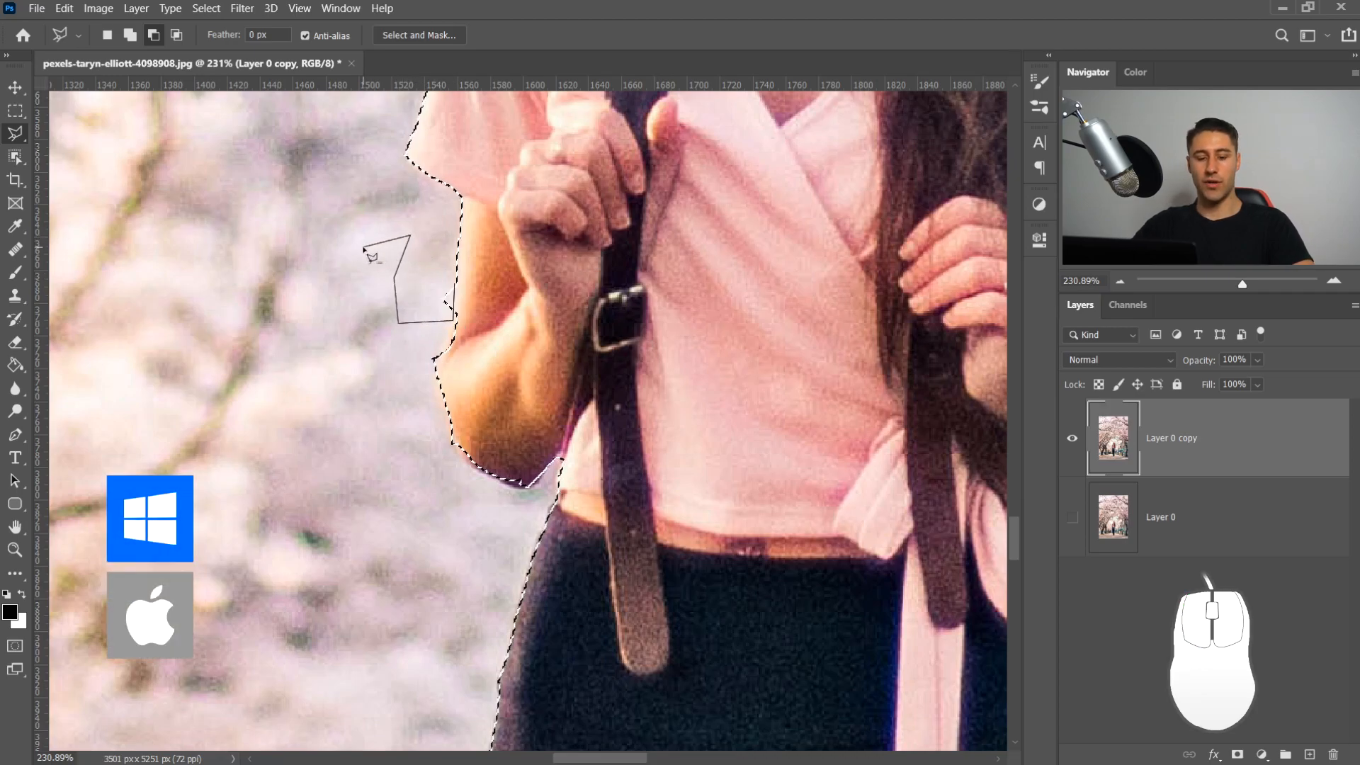
key(ctrl)
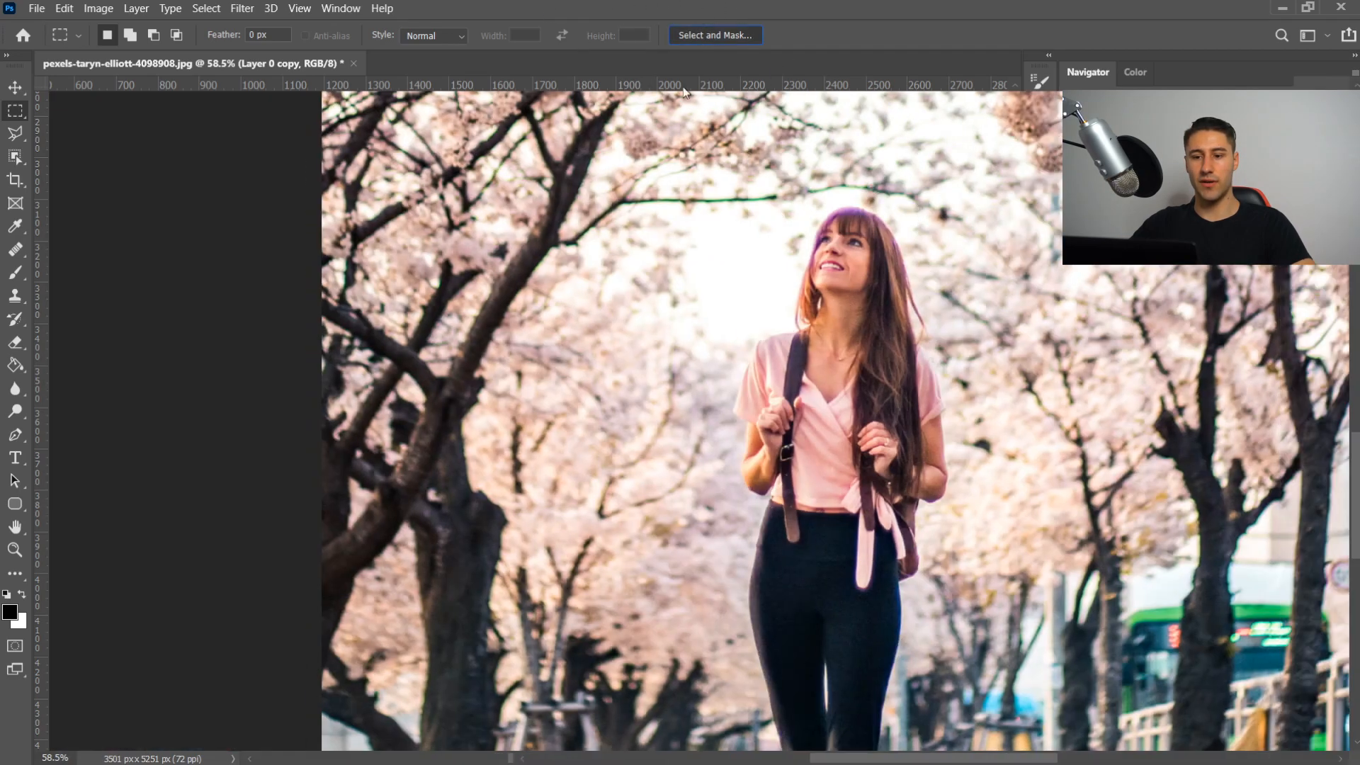
Step: In Select and Mask, refine the hair edges around the left and top of her head
click(714, 34)
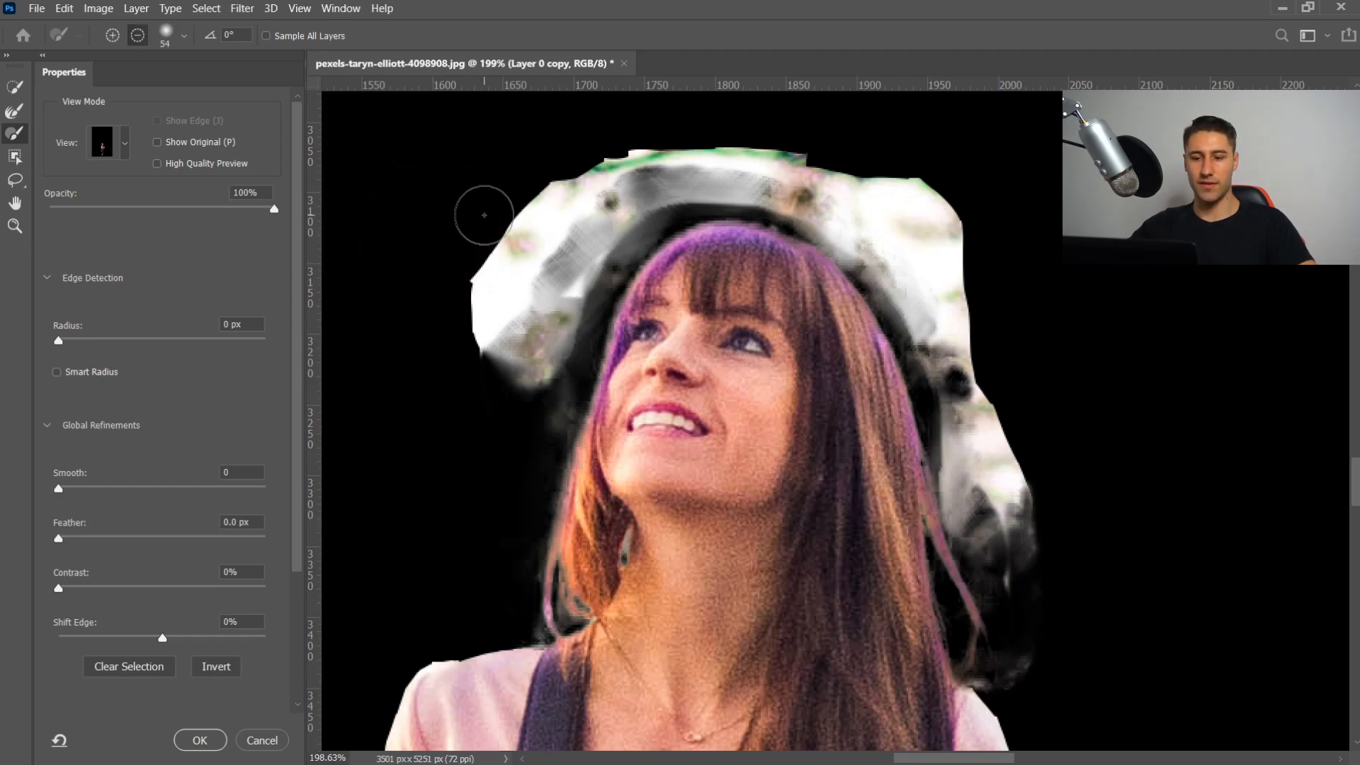
drag(484, 215, 430, 289)
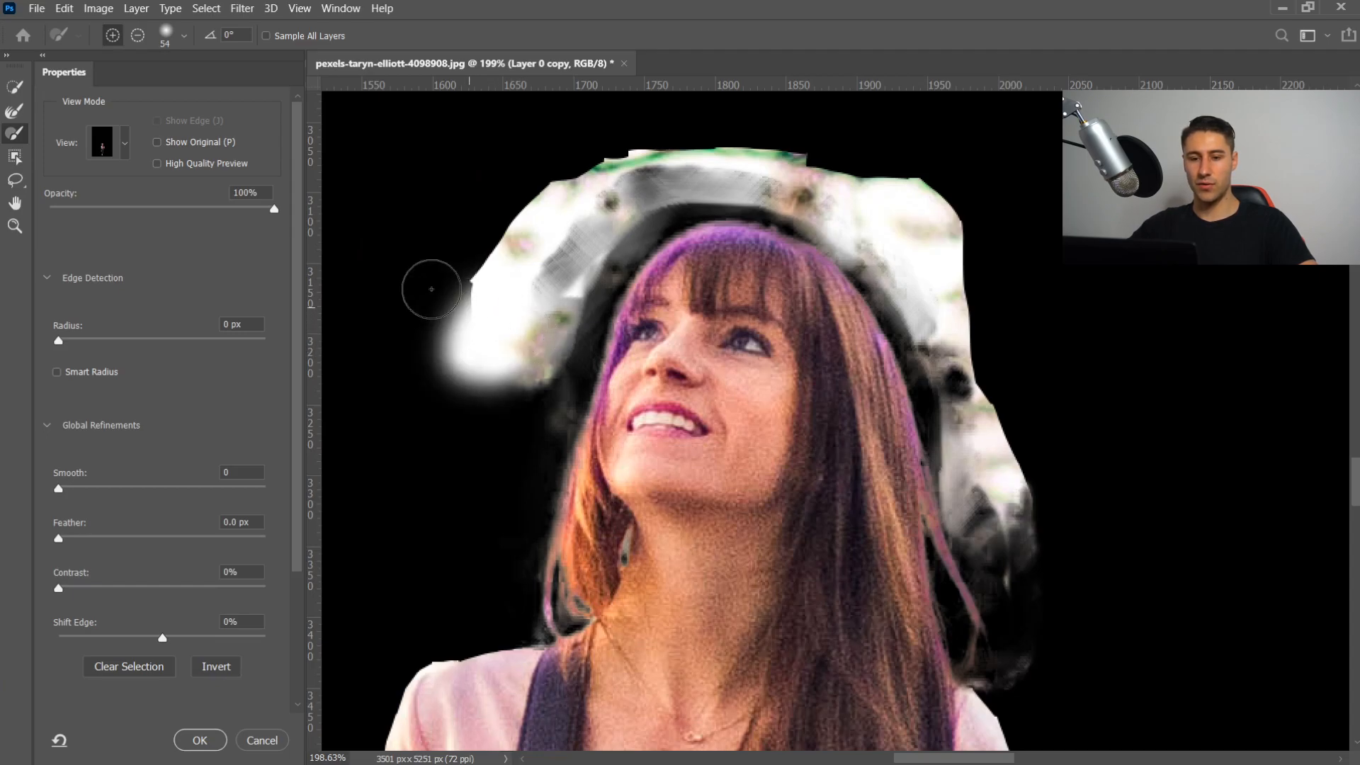
drag(430, 289, 483, 299)
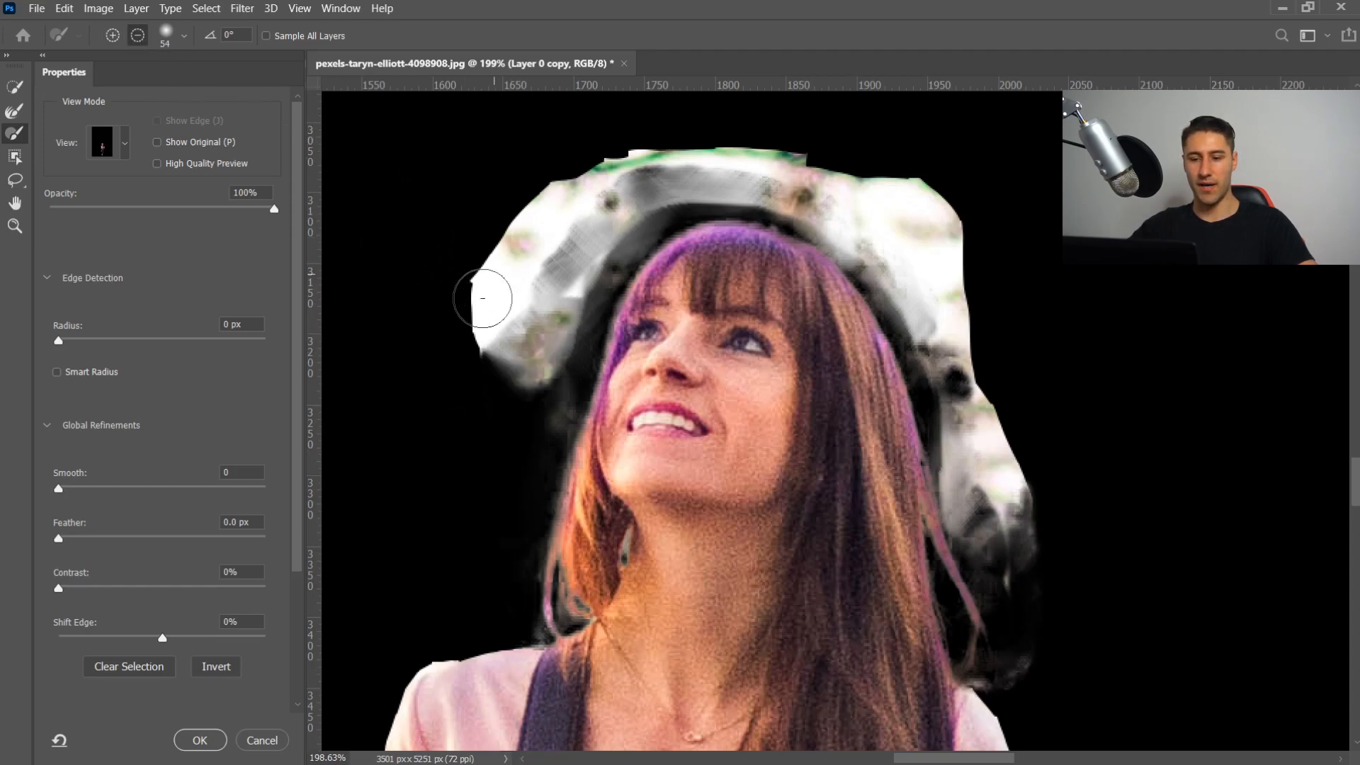
drag(482, 299, 511, 374)
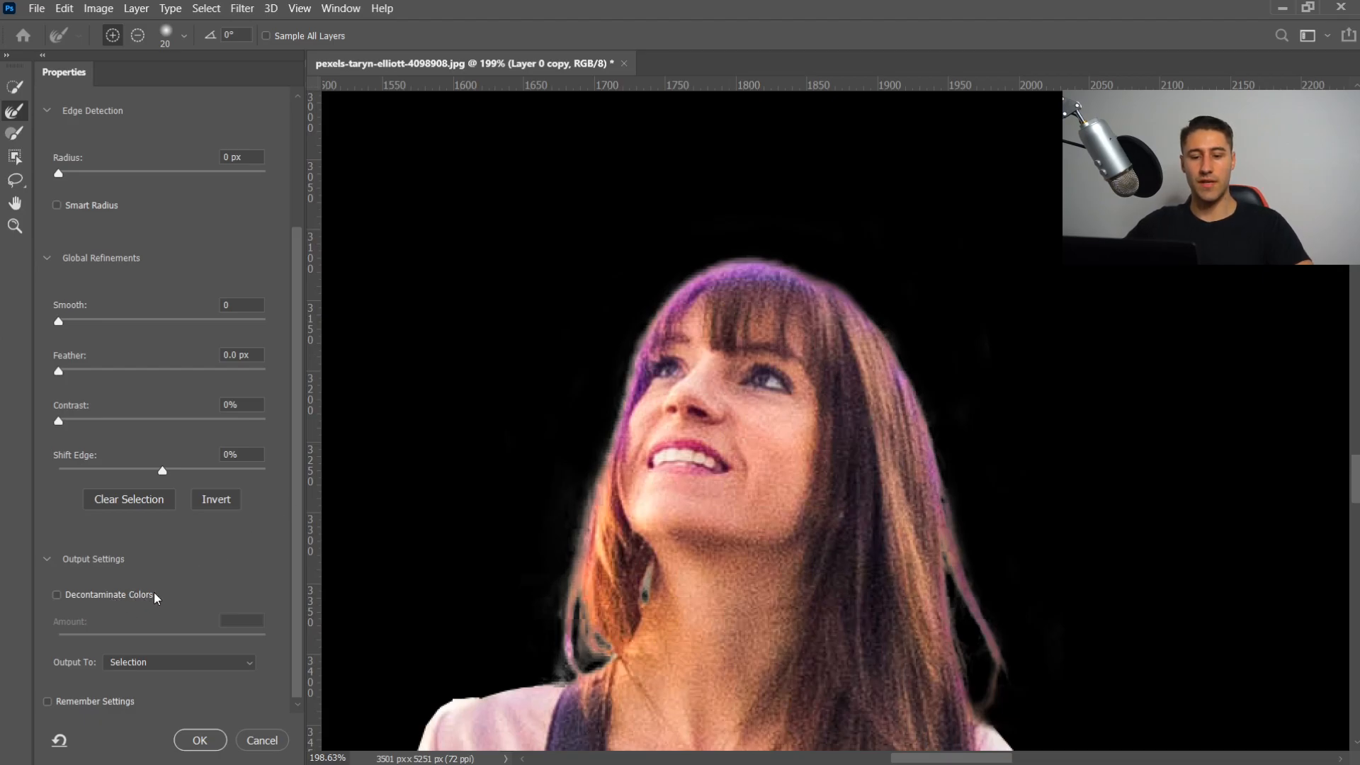
mouse_move(40, 633)
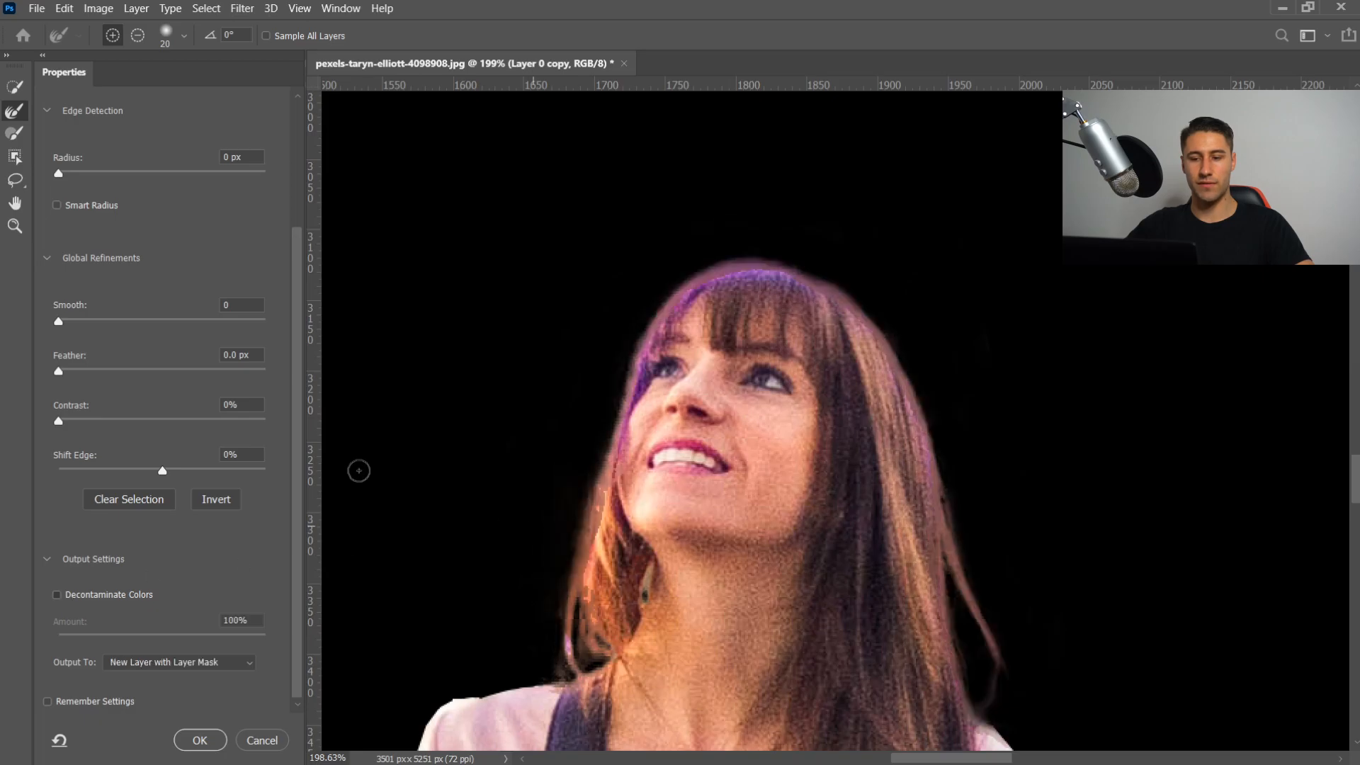
mouse_move(300, 610)
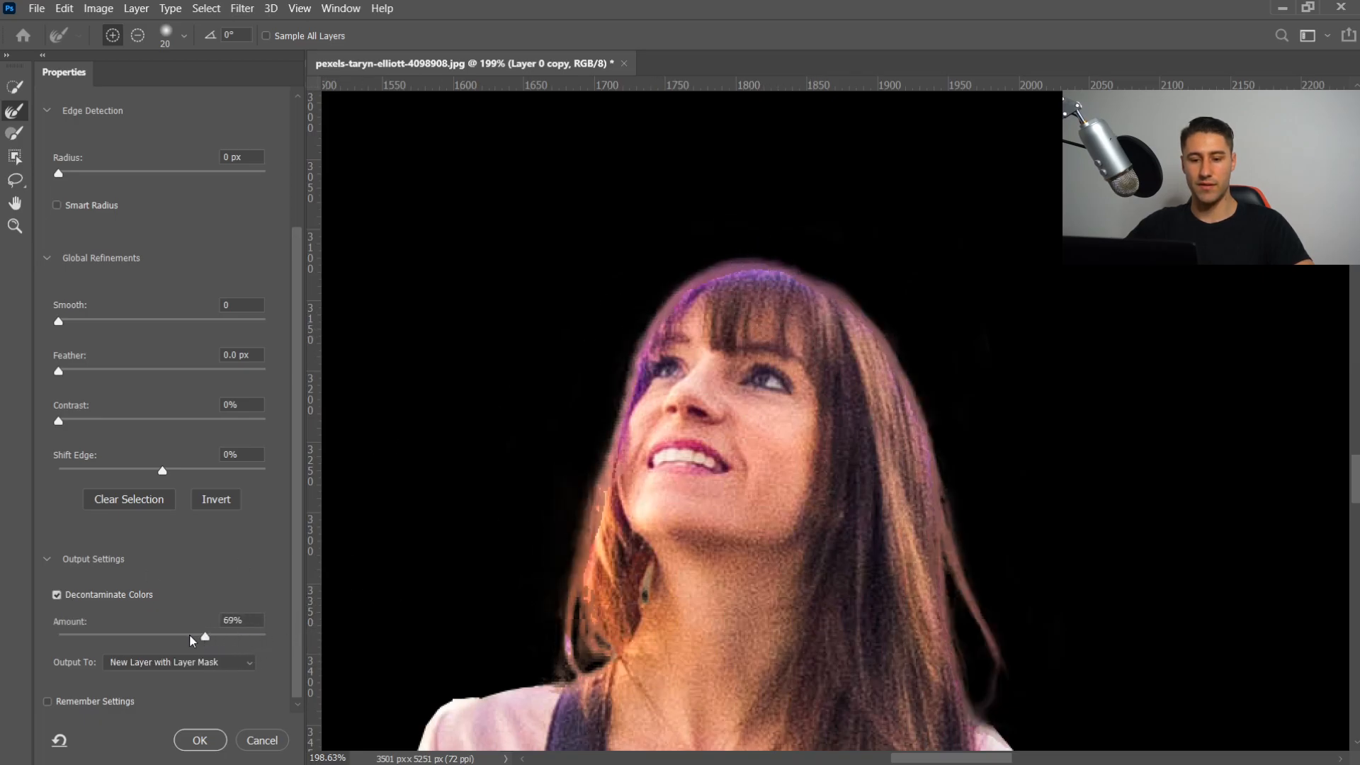
Step: Set Decontaminate Colors to 43% and output to a New Layer with Layer Mask
drag(204, 636, 147, 636)
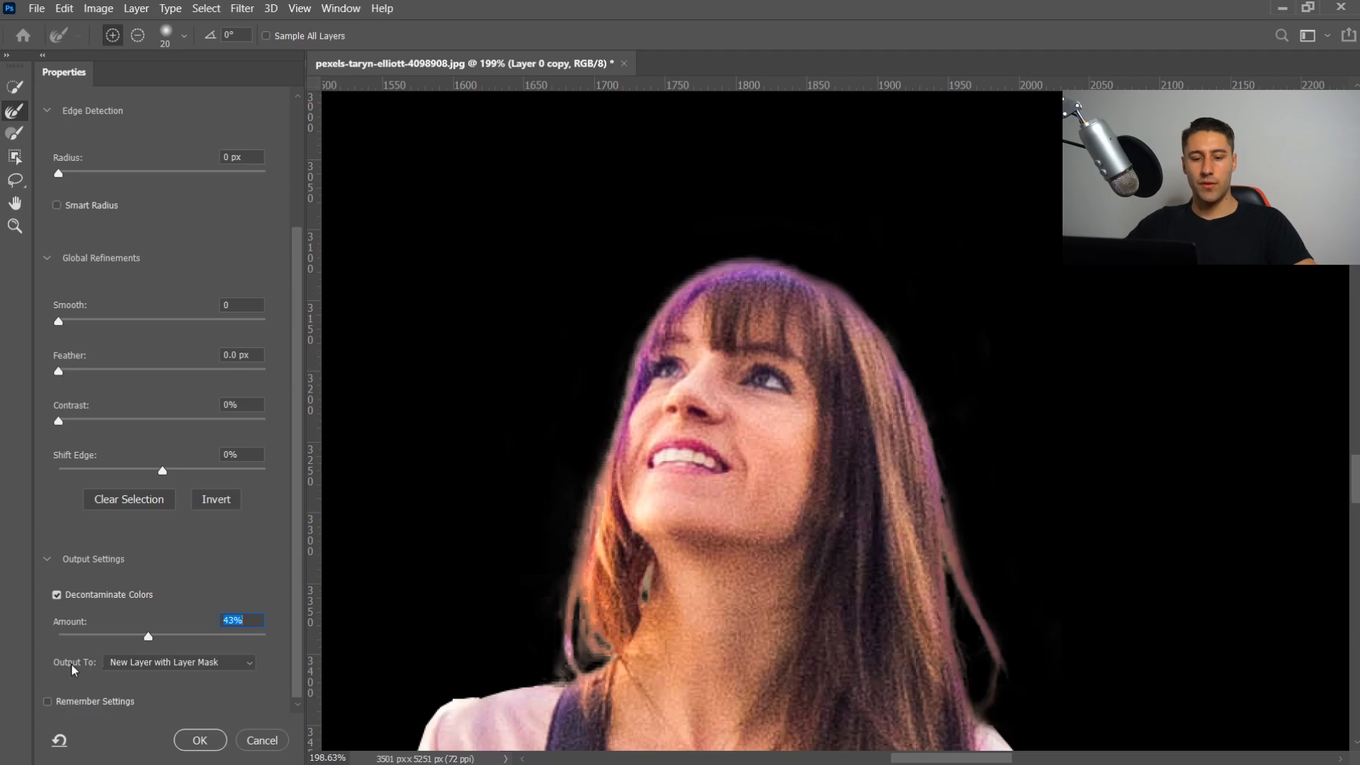
mouse_move(126, 675)
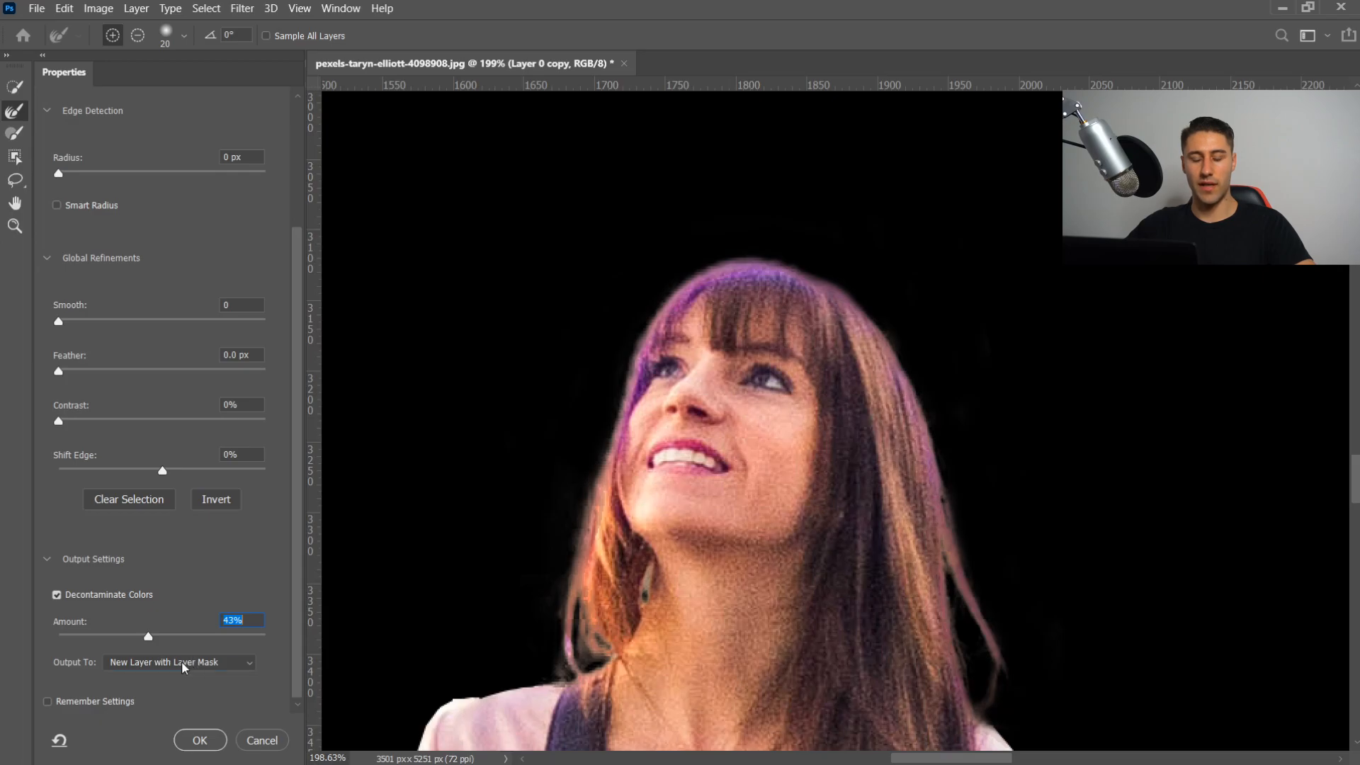
click(179, 662)
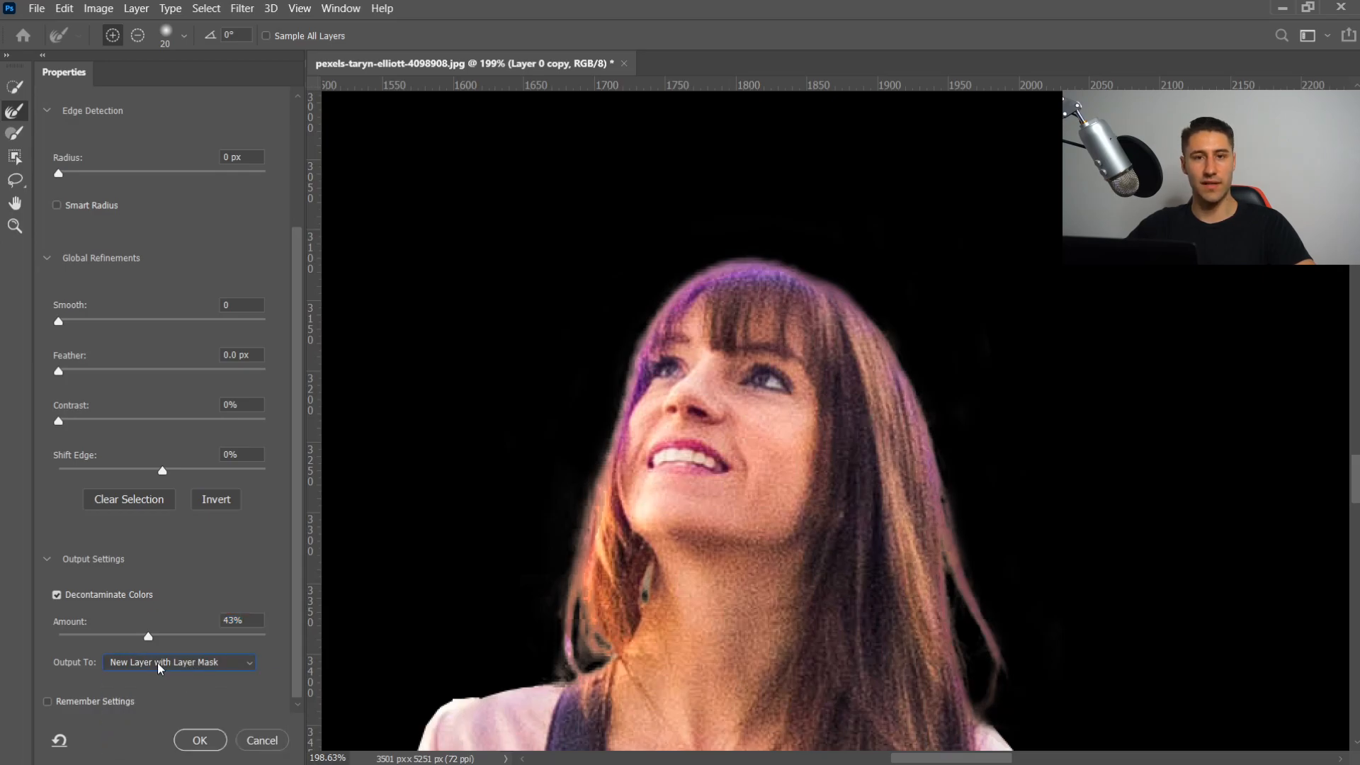
Step: Hide the cut-out woman layer, show the full street photo copy, and ready the Lasso
click(198, 740)
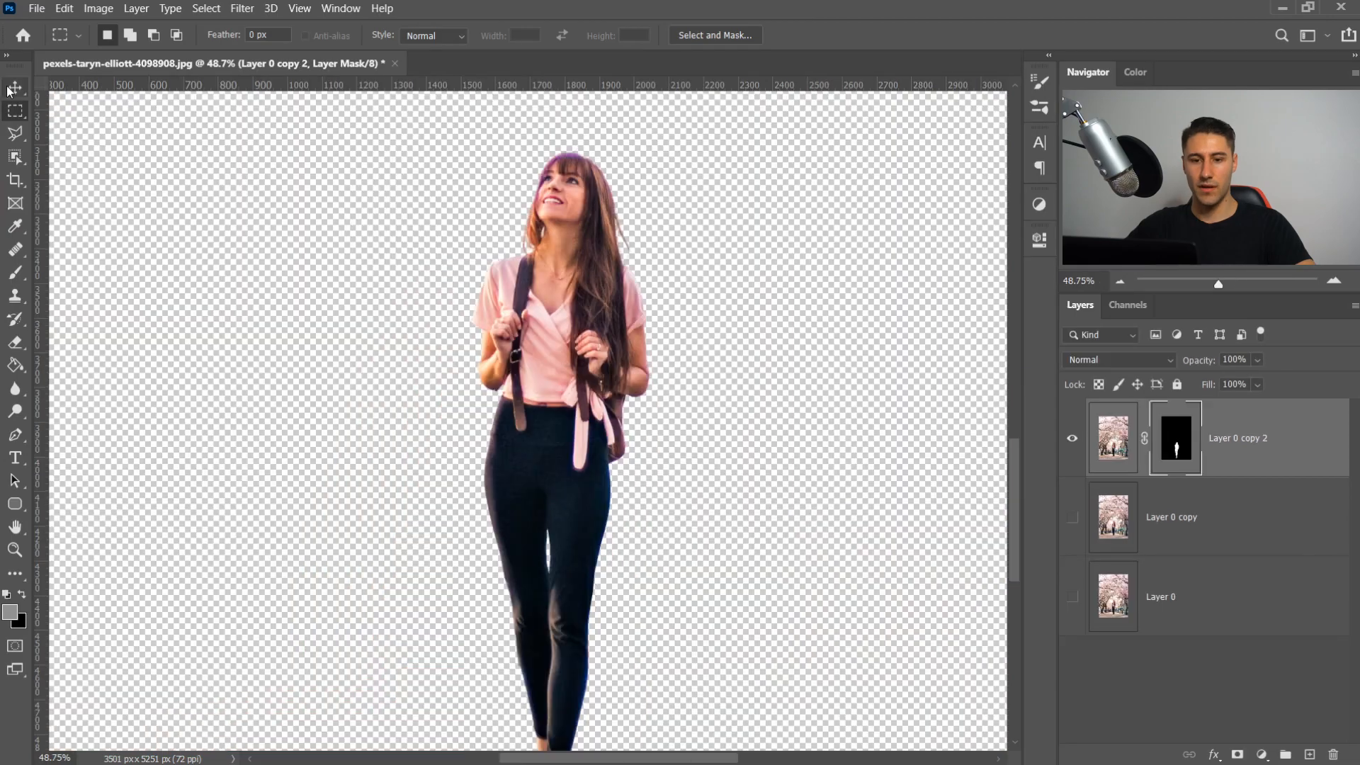
click(14, 86)
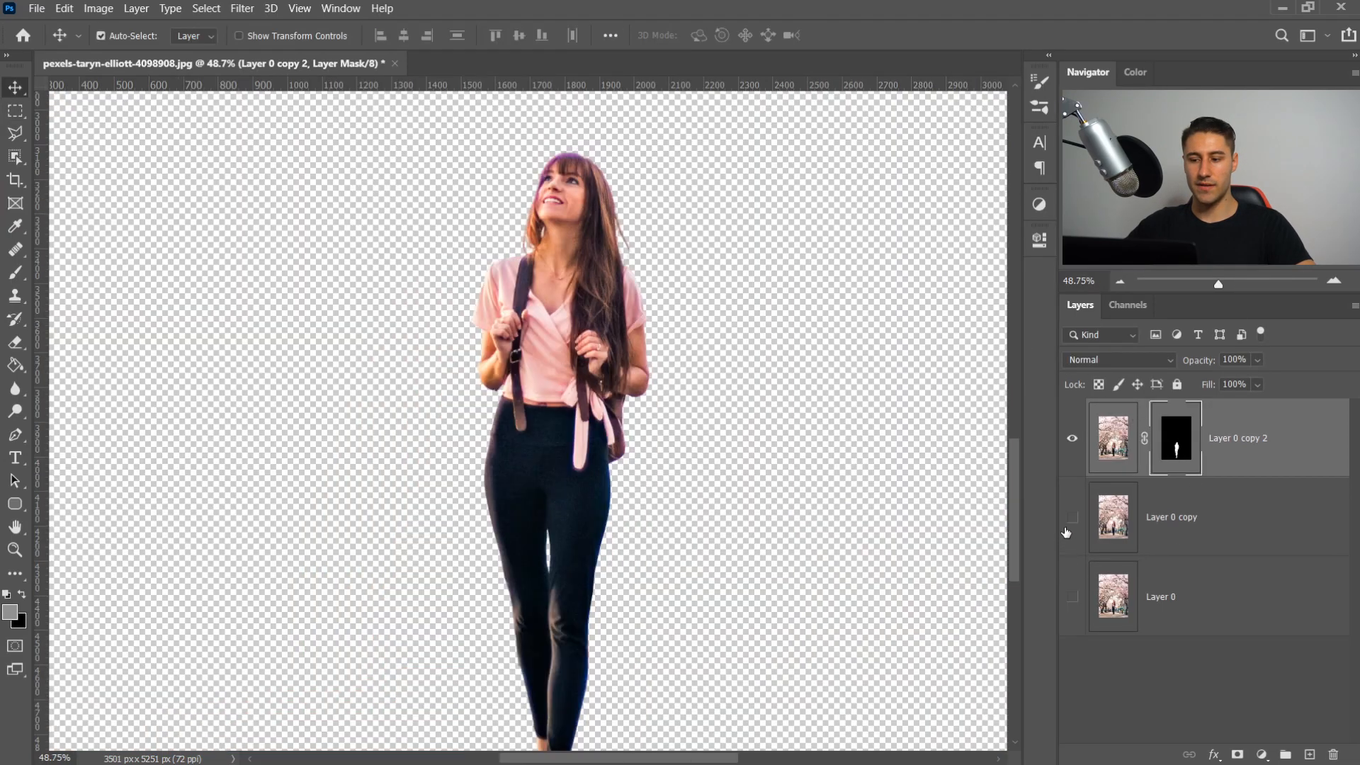
click(1072, 438)
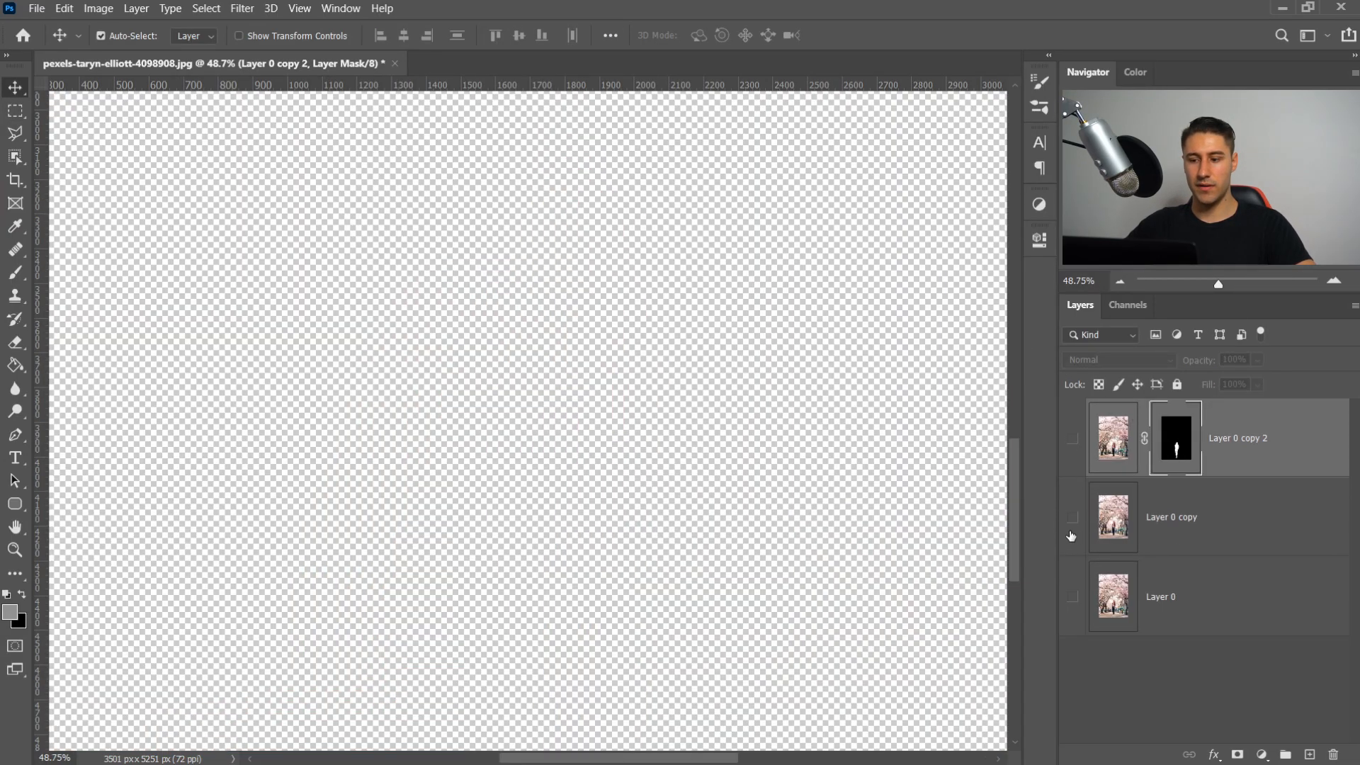
click(1071, 517)
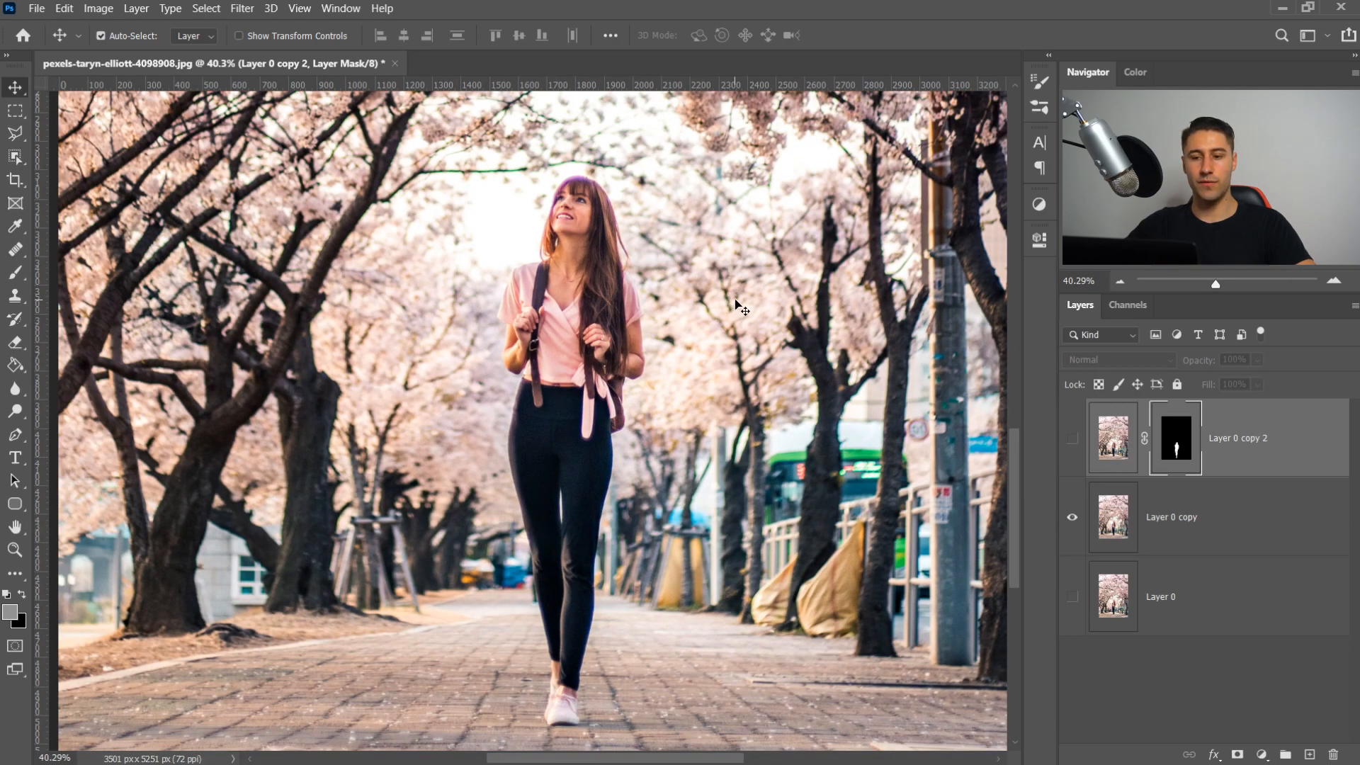
mouse_move(558, 225)
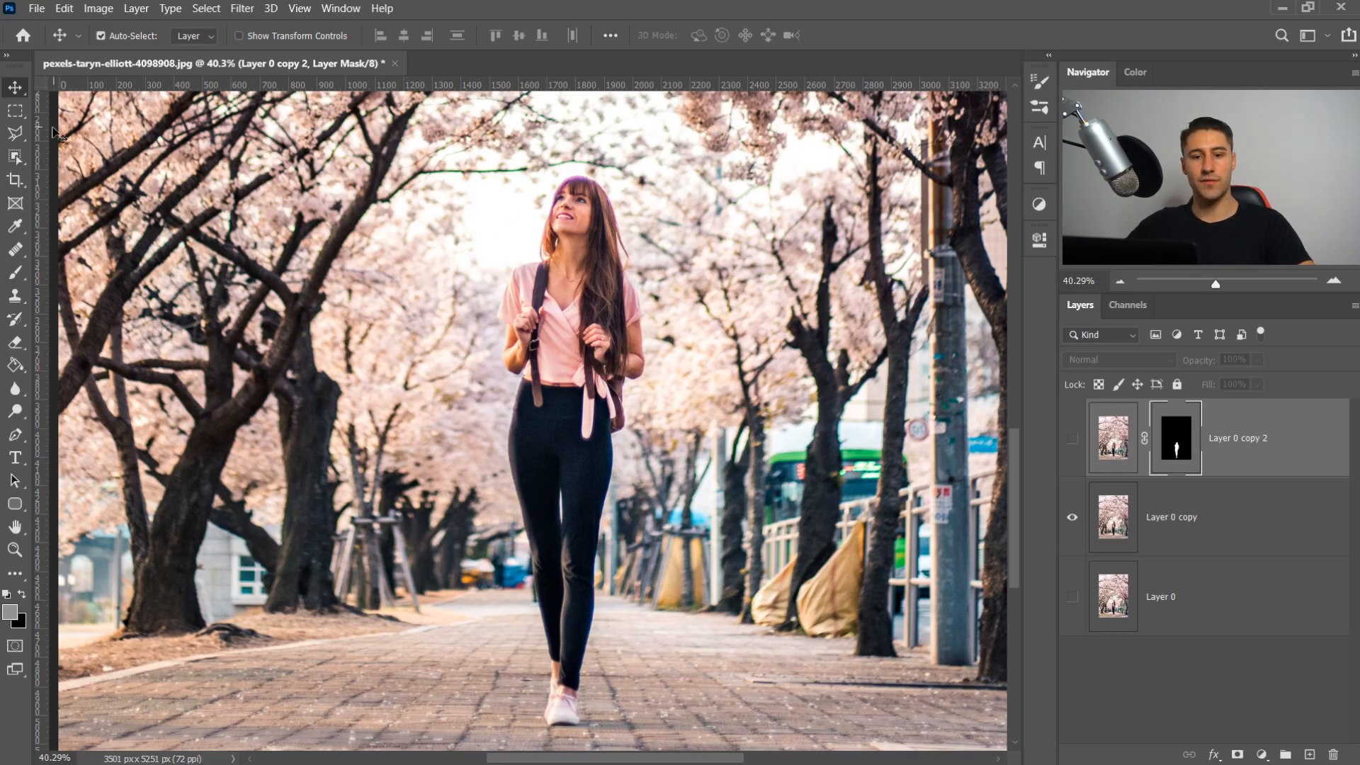
click(14, 133)
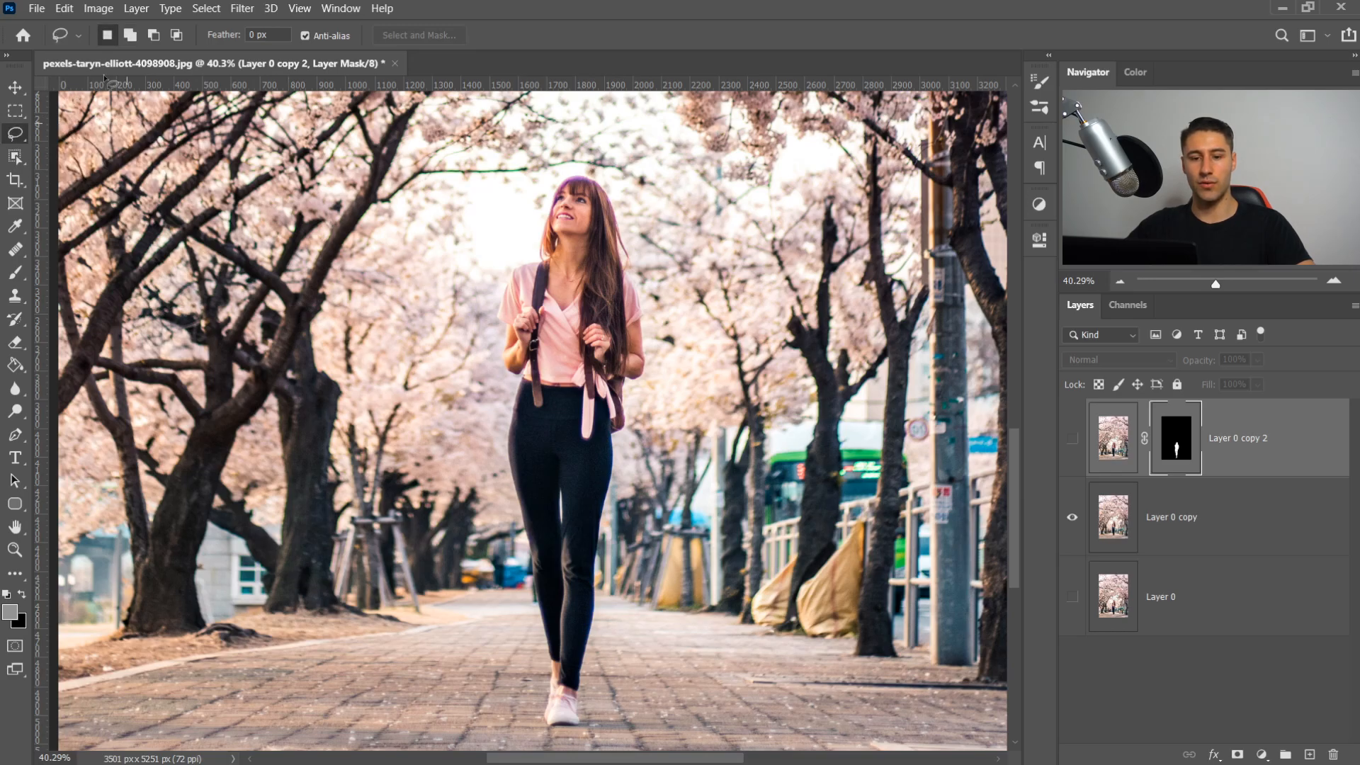
mouse_move(528, 234)
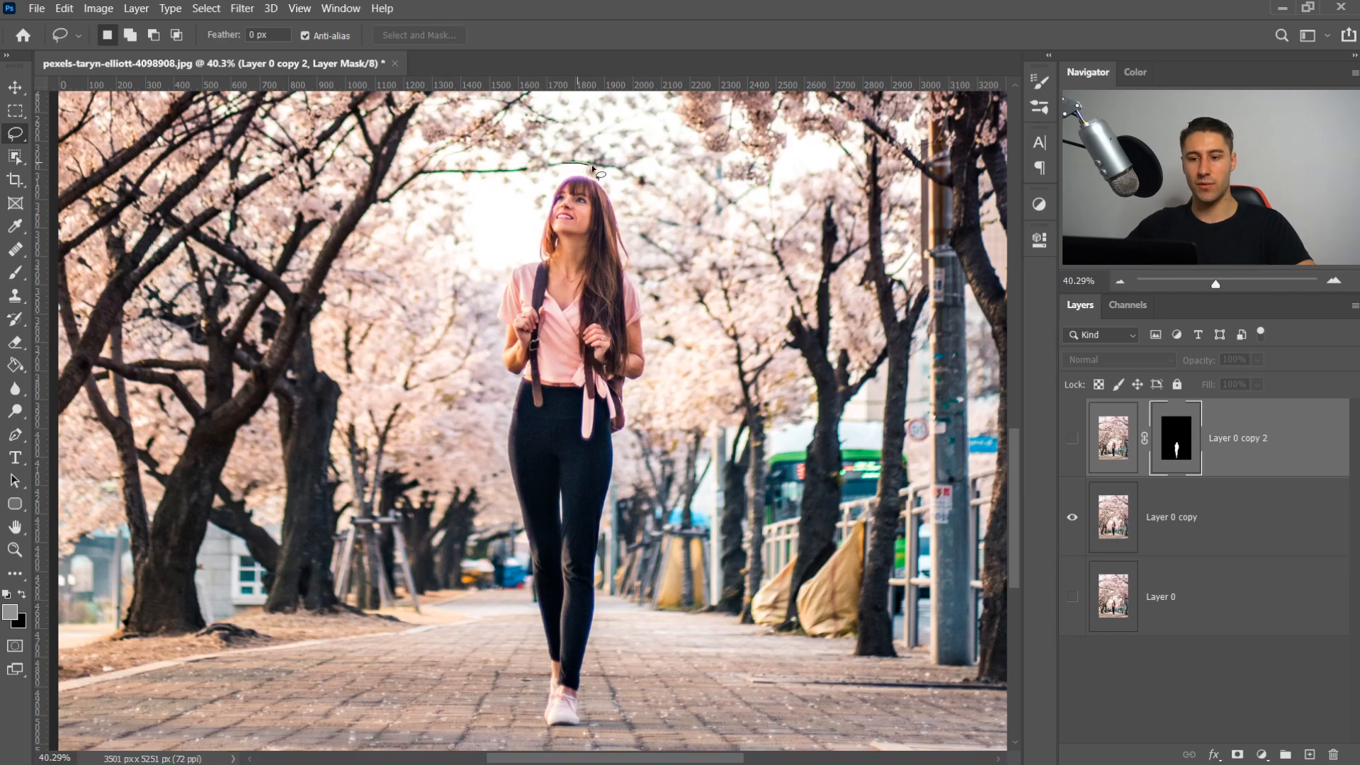
Step: Draw a loose lasso selection around the woman on Layer 0 copy
drag(594, 164, 663, 339)
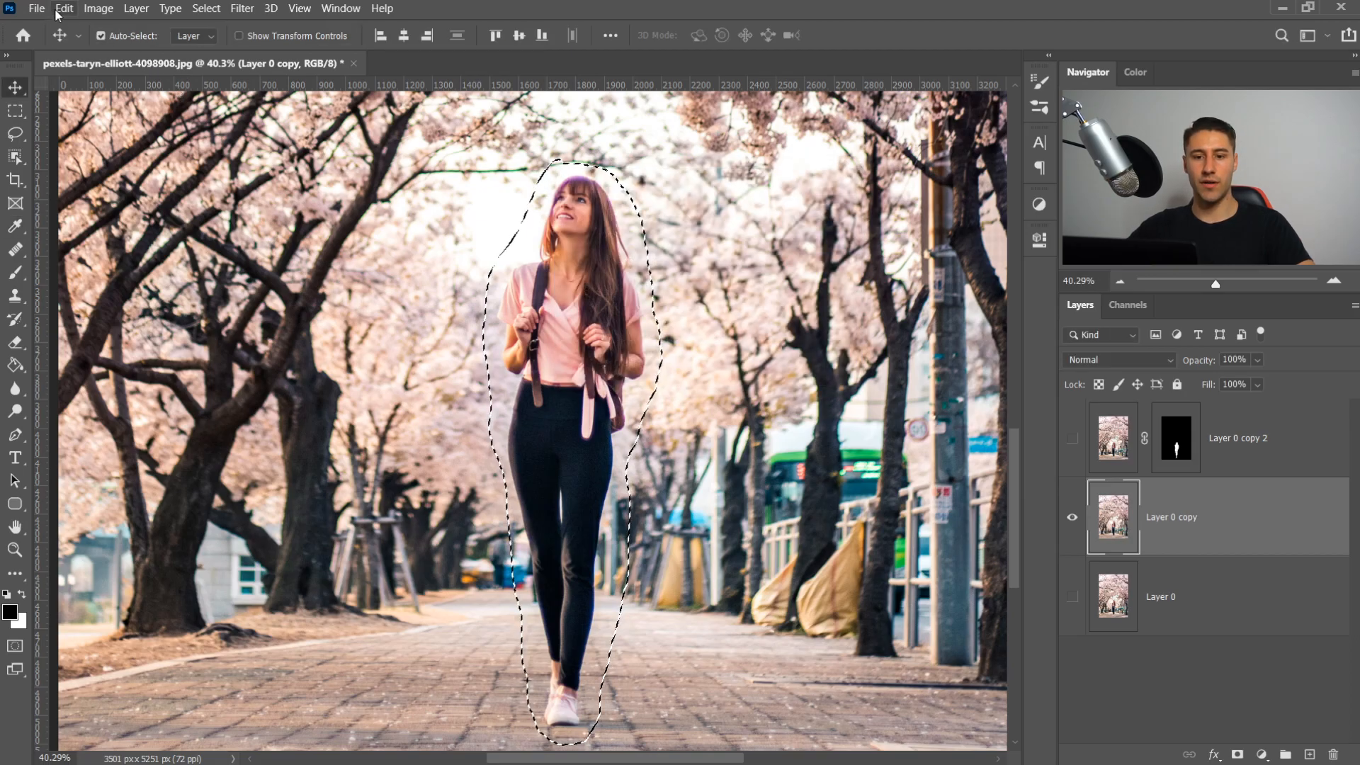
Step: Content-Aware fill the selected woman out of the street photo, then deselect
click(64, 9)
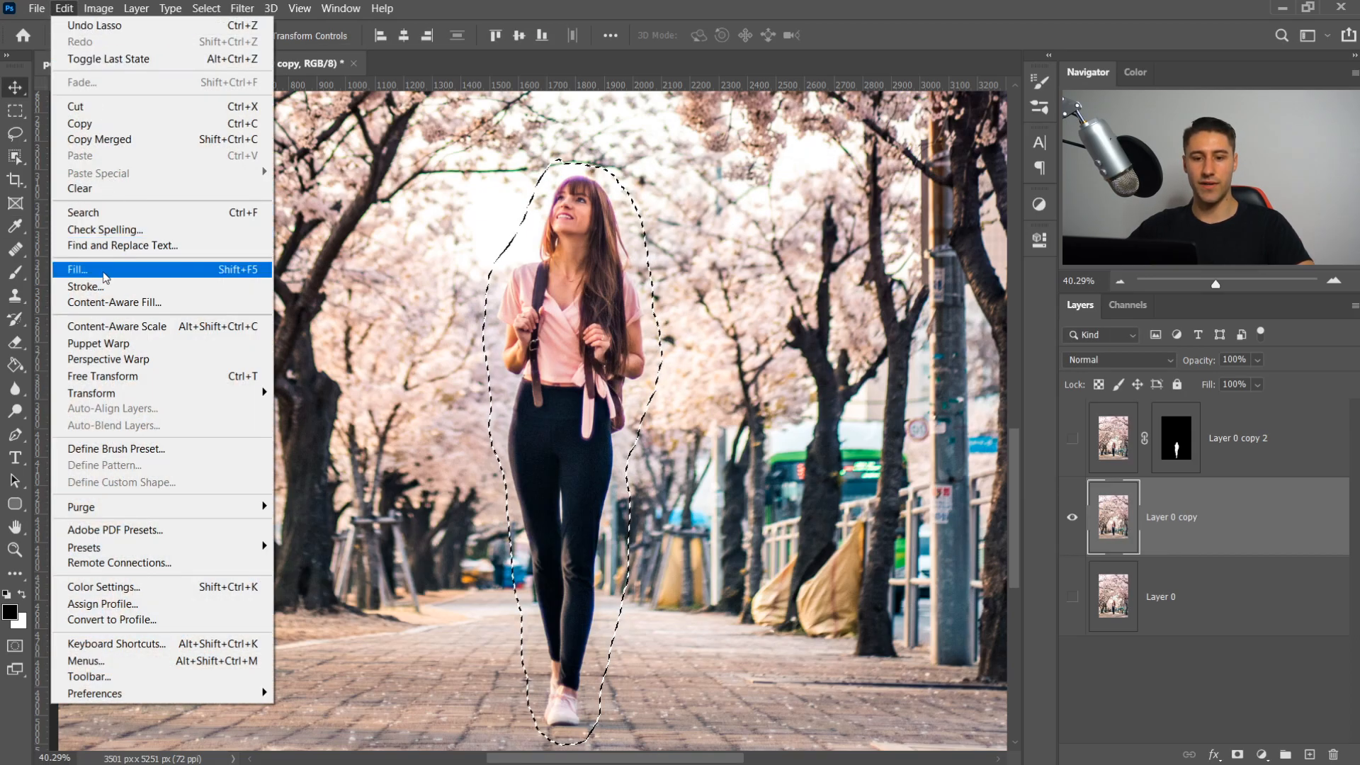
click(78, 269)
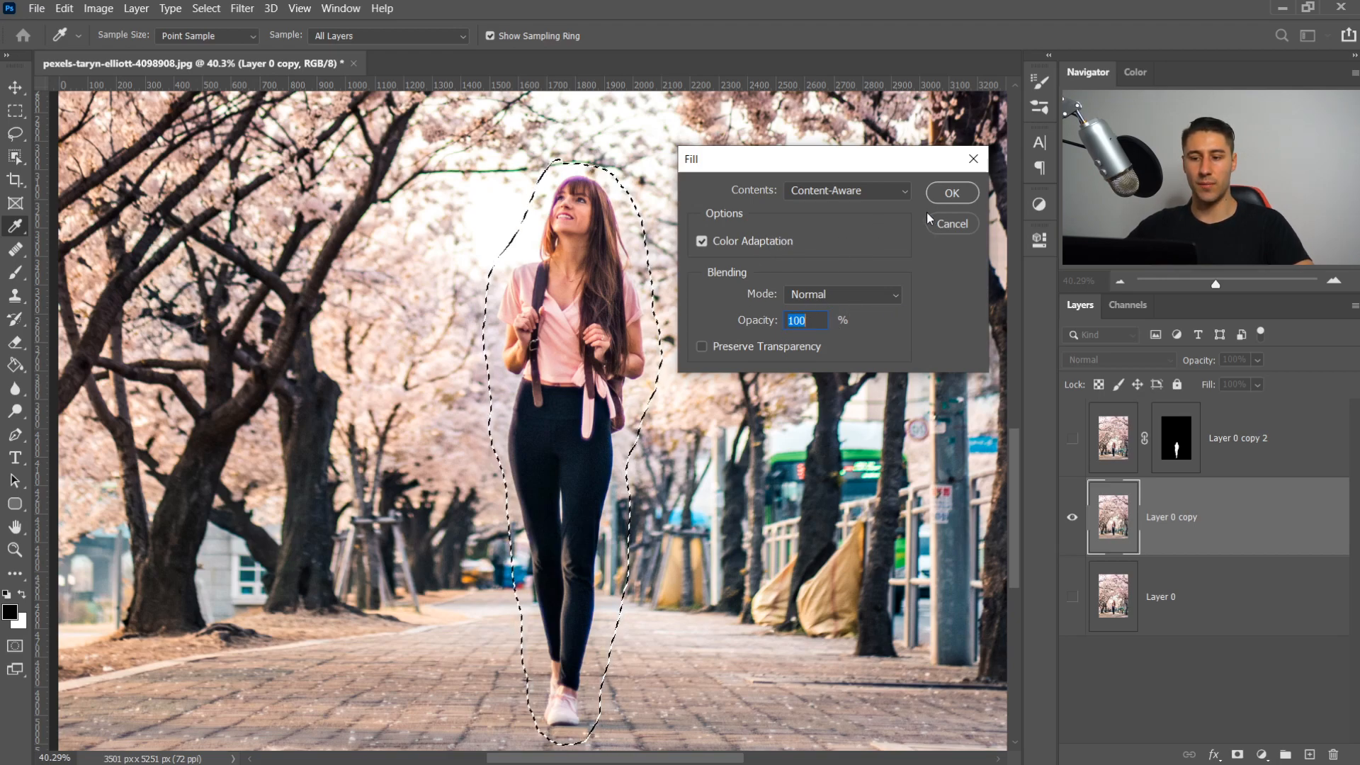
click(950, 193)
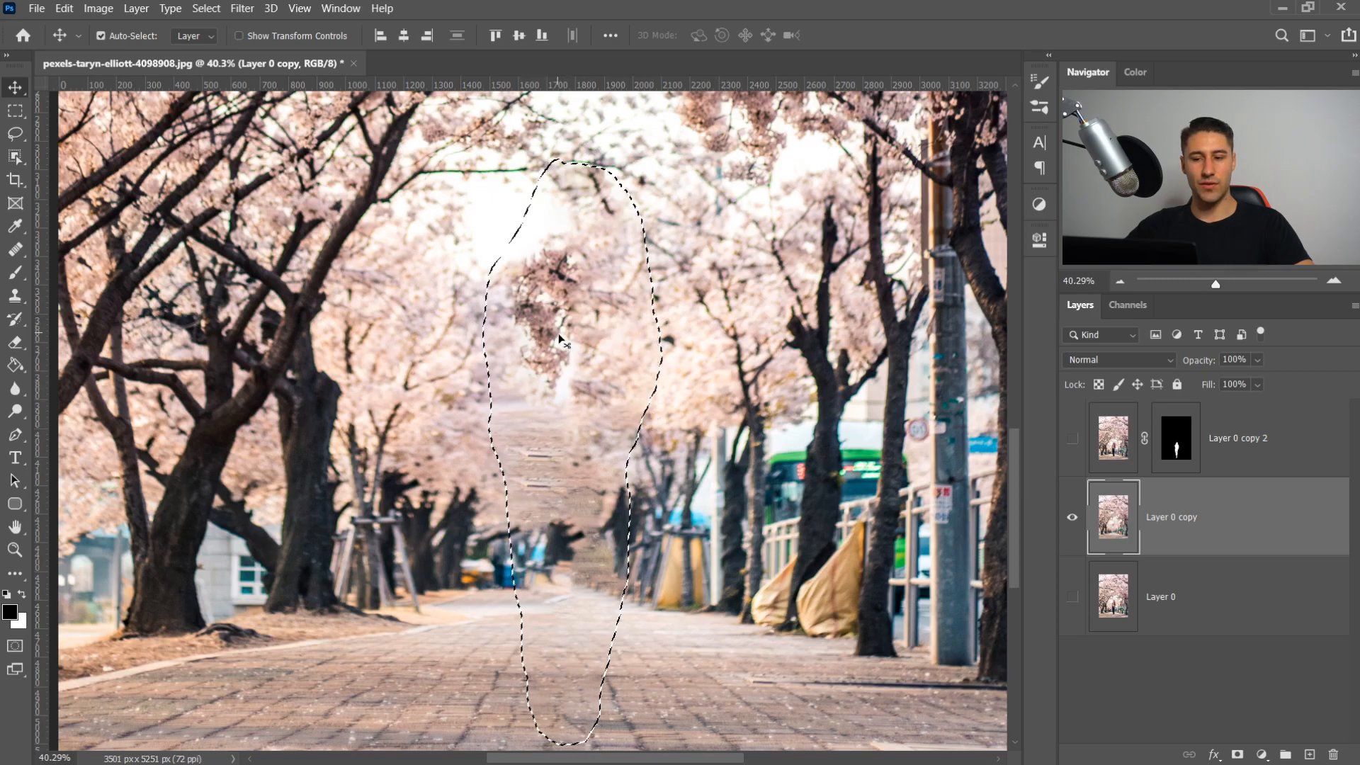
key(Ctrl+d)
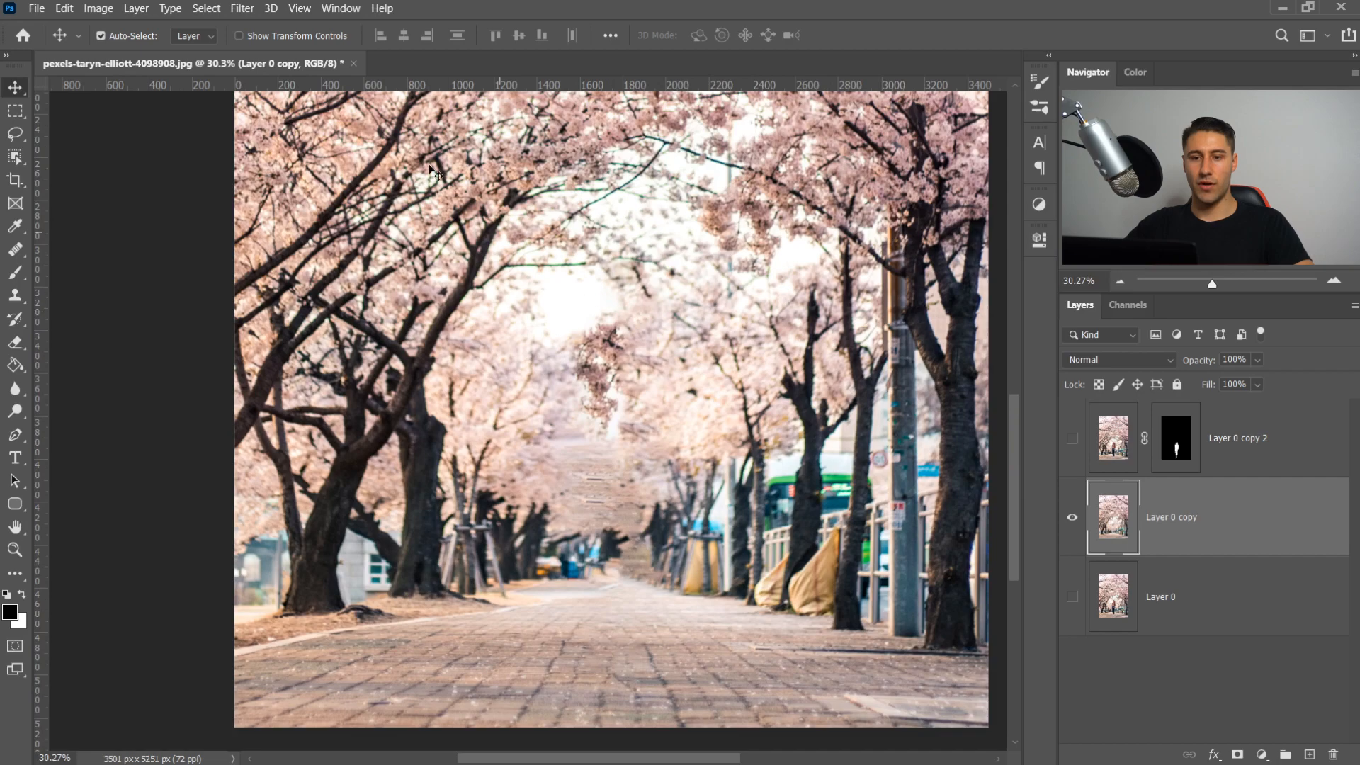
Step: Launch the Lens Blur filter from the Filter > Blur menu for the filled street layer
click(242, 9)
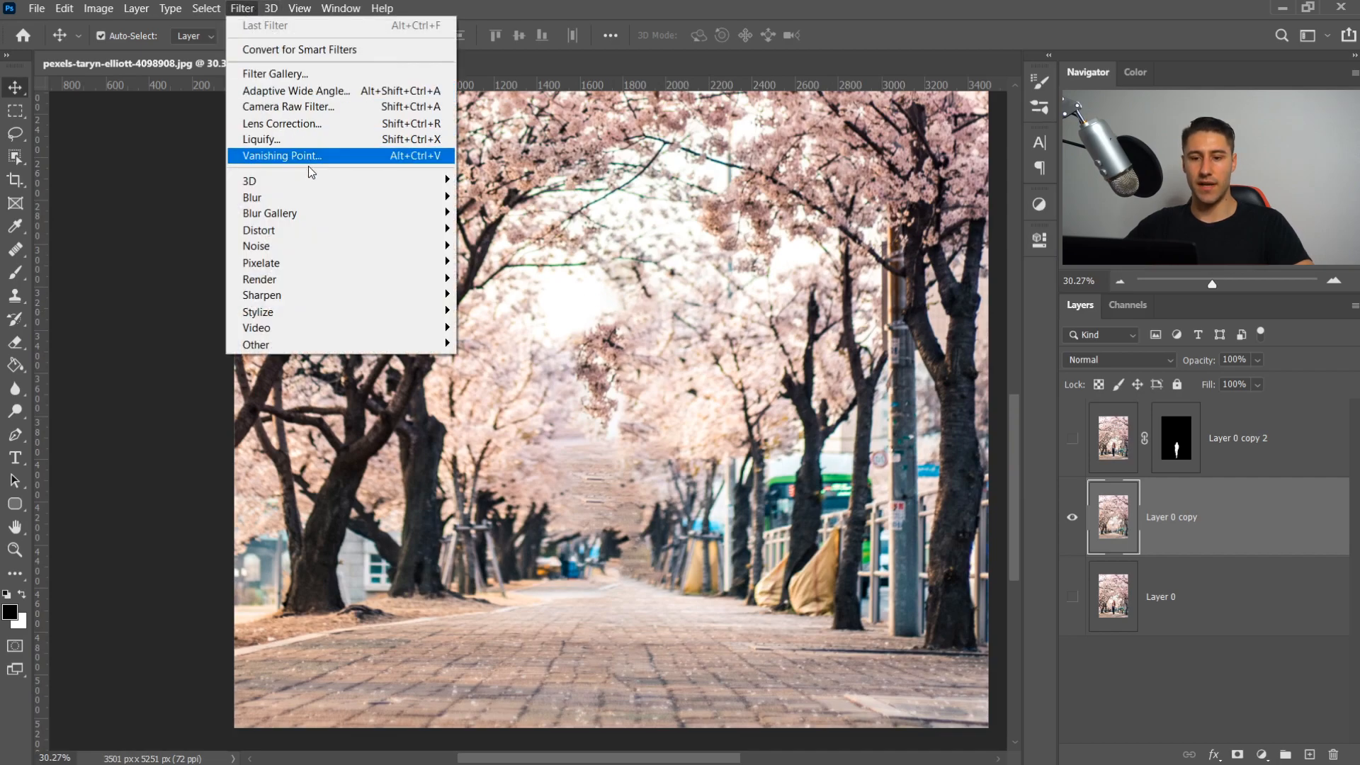
mouse_move(252, 197)
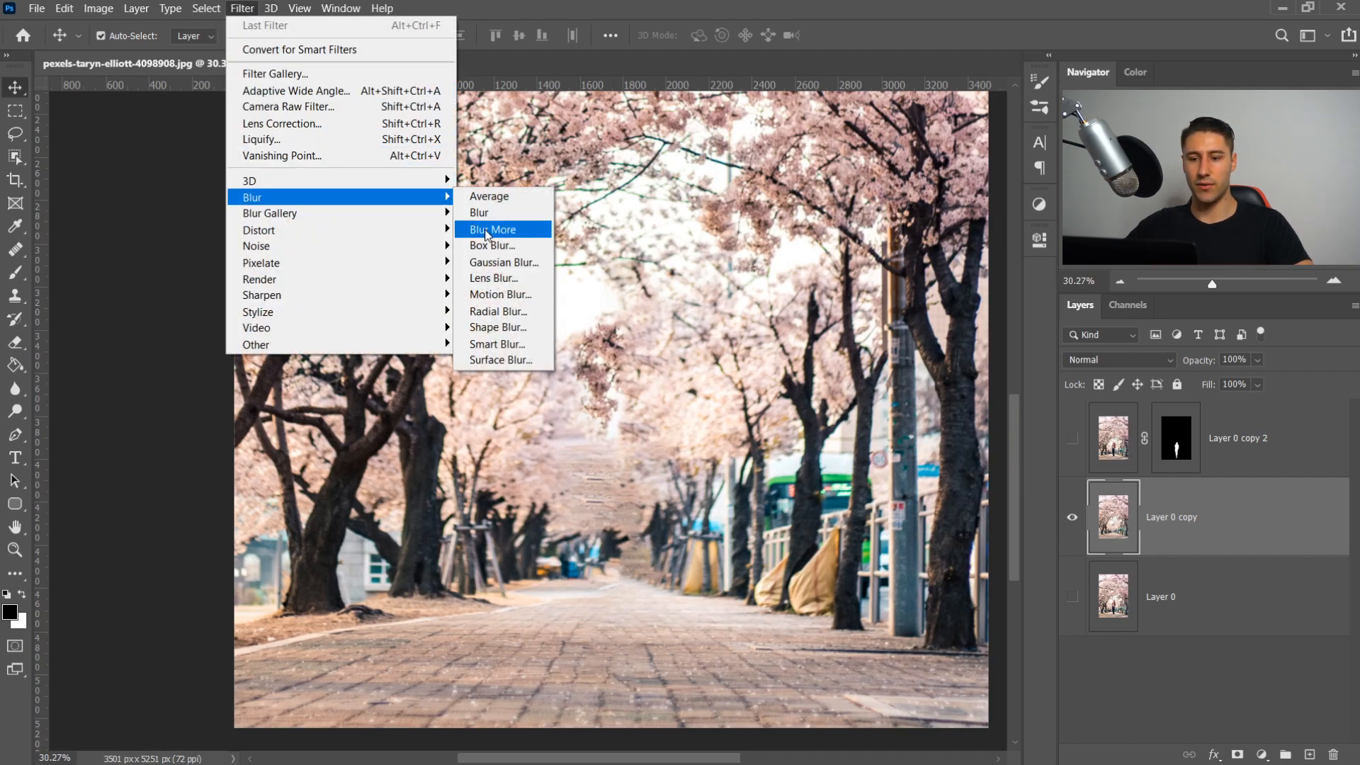
mouse_move(493, 279)
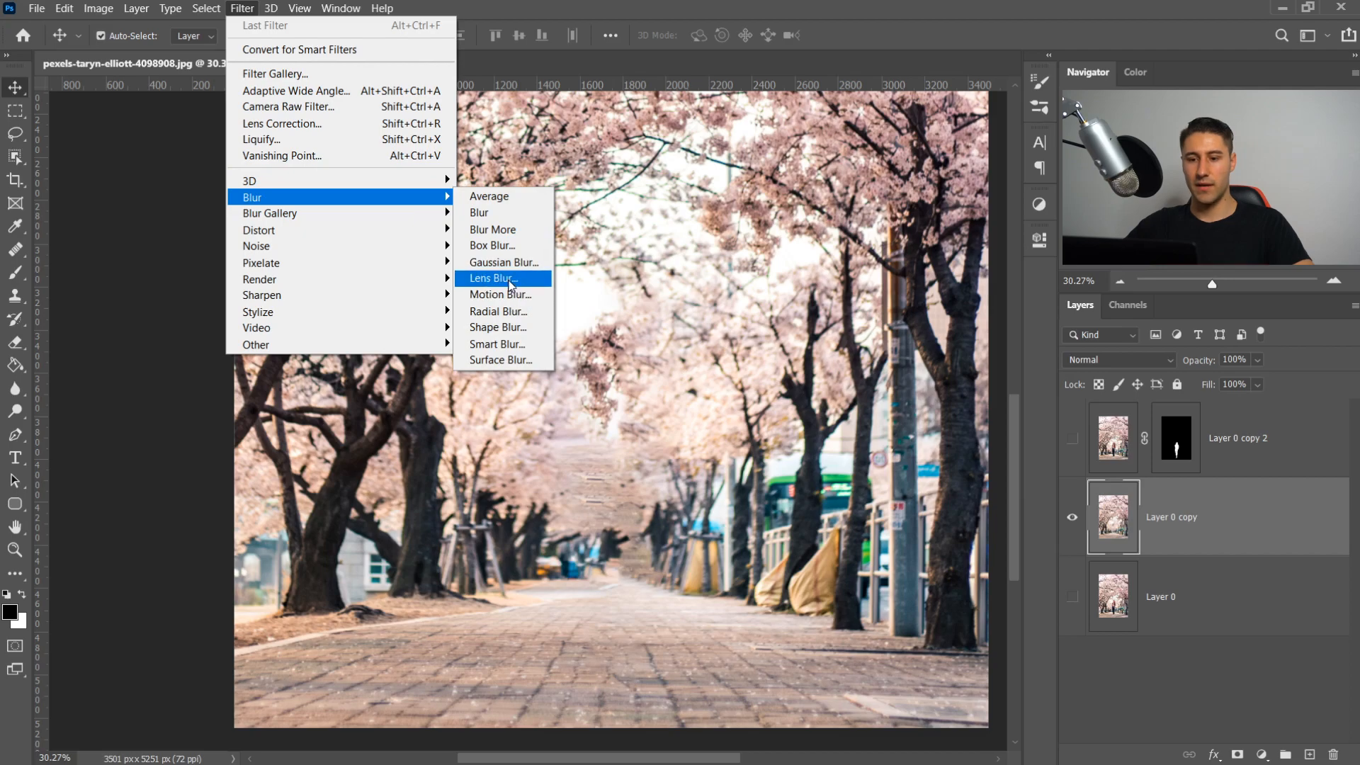
click(492, 279)
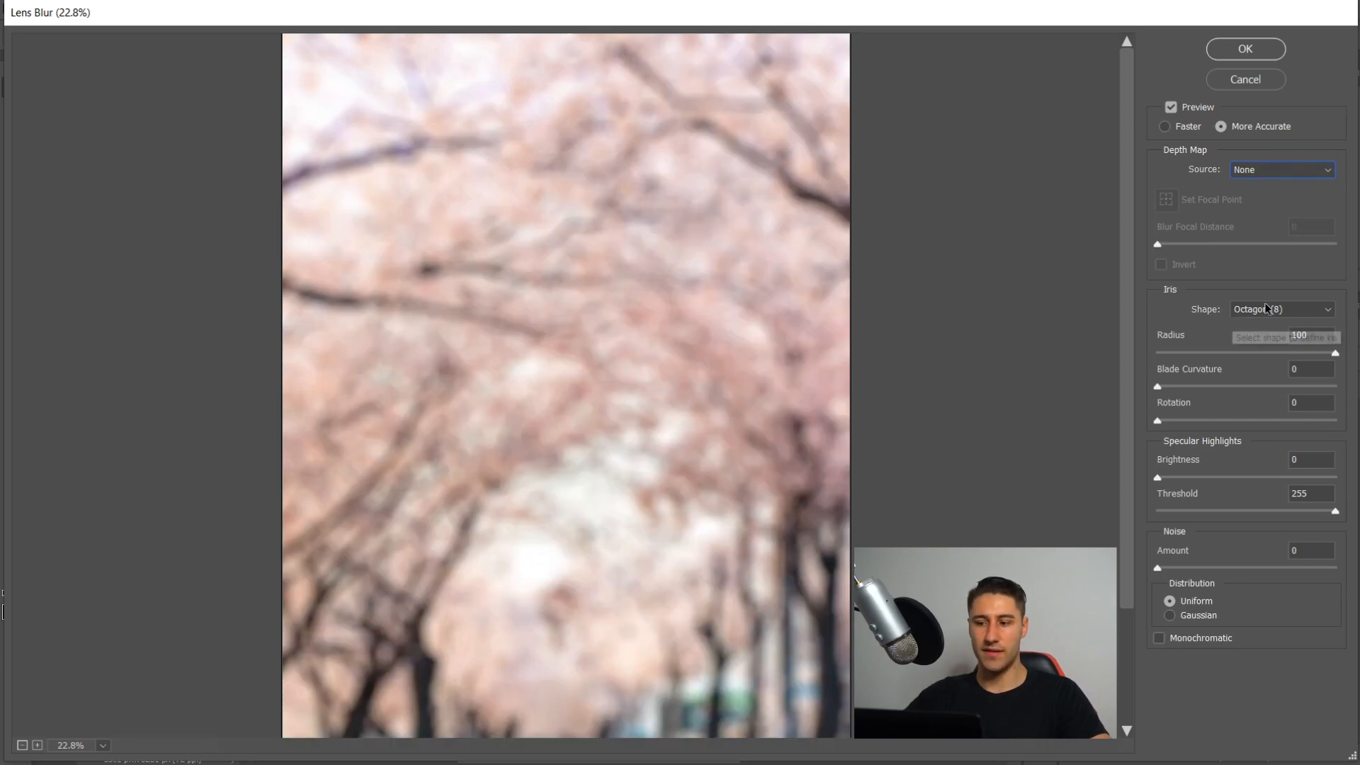
Step: Apply Lens Blur with the Octagon (8) iris shape and radius 100 to the street background
click(1281, 309)
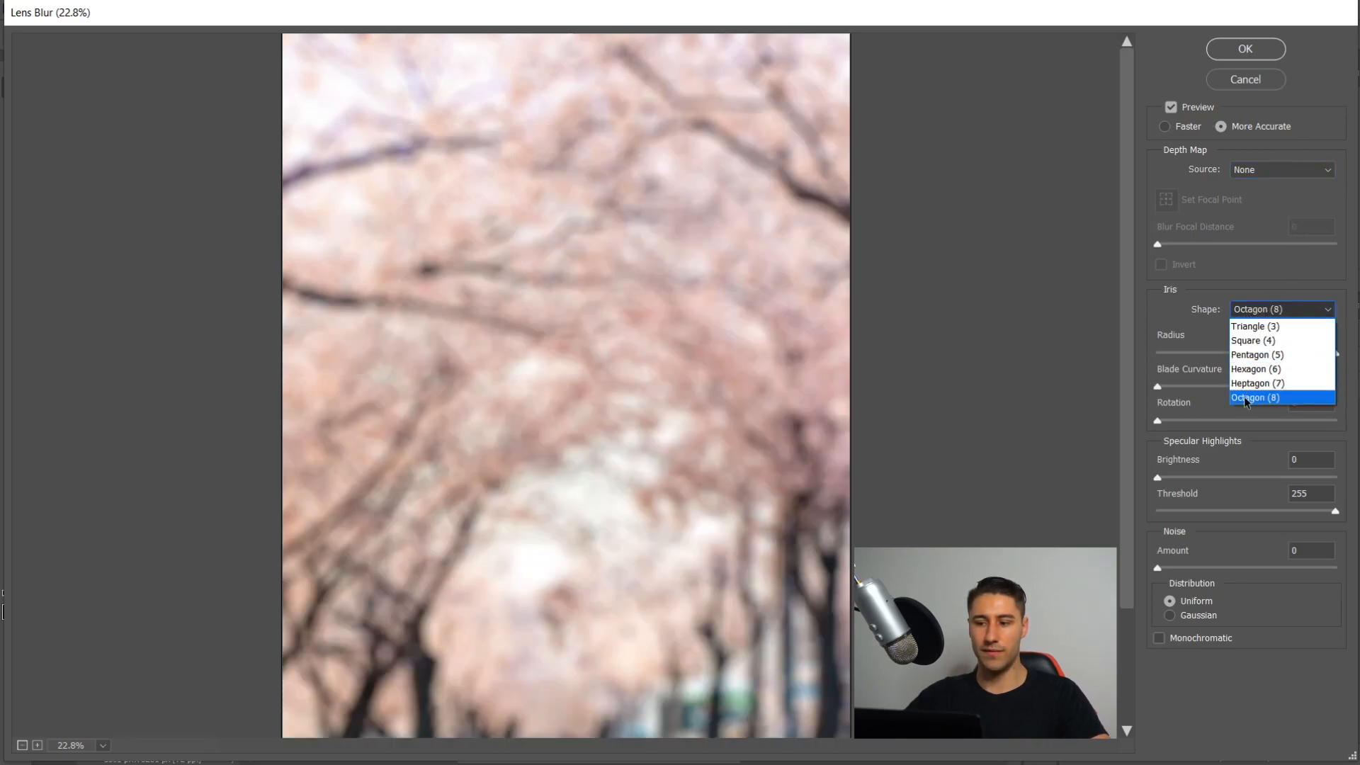
click(1256, 397)
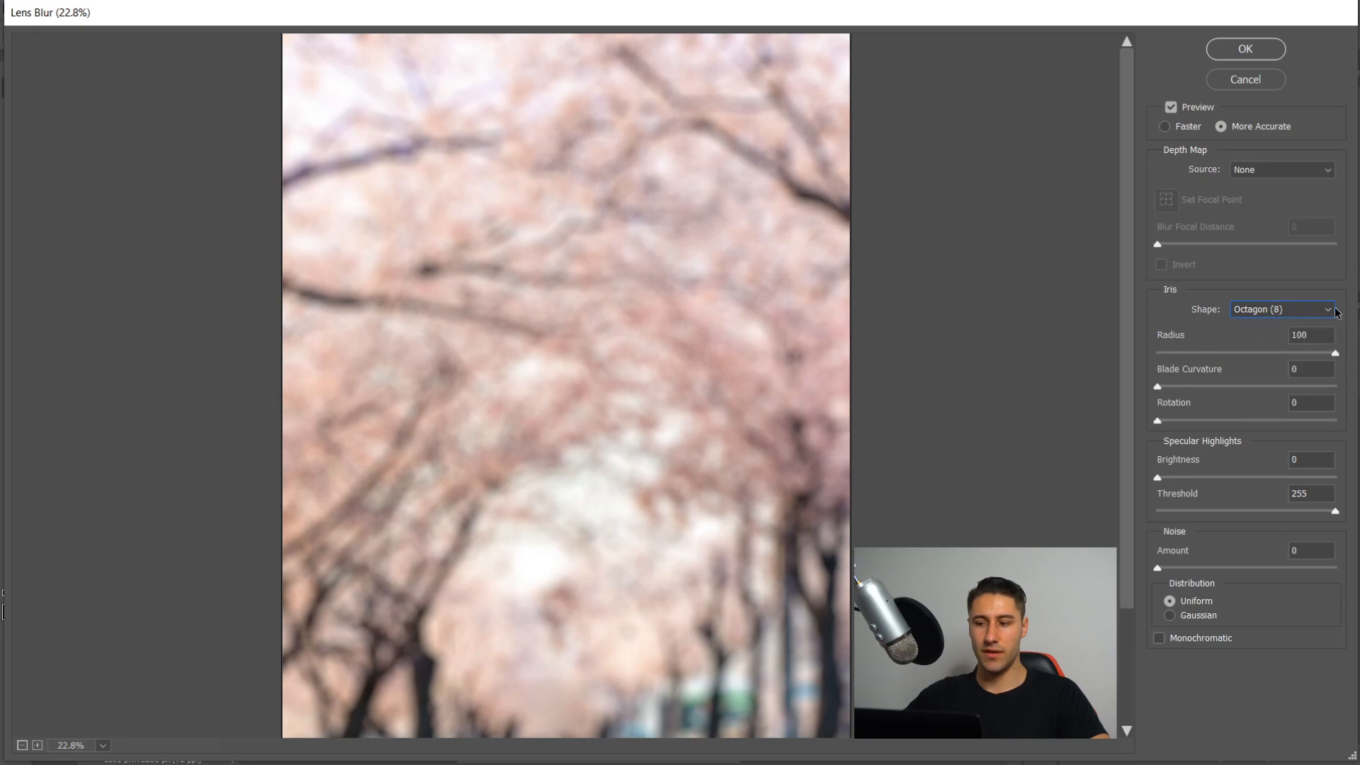
mouse_move(1303, 364)
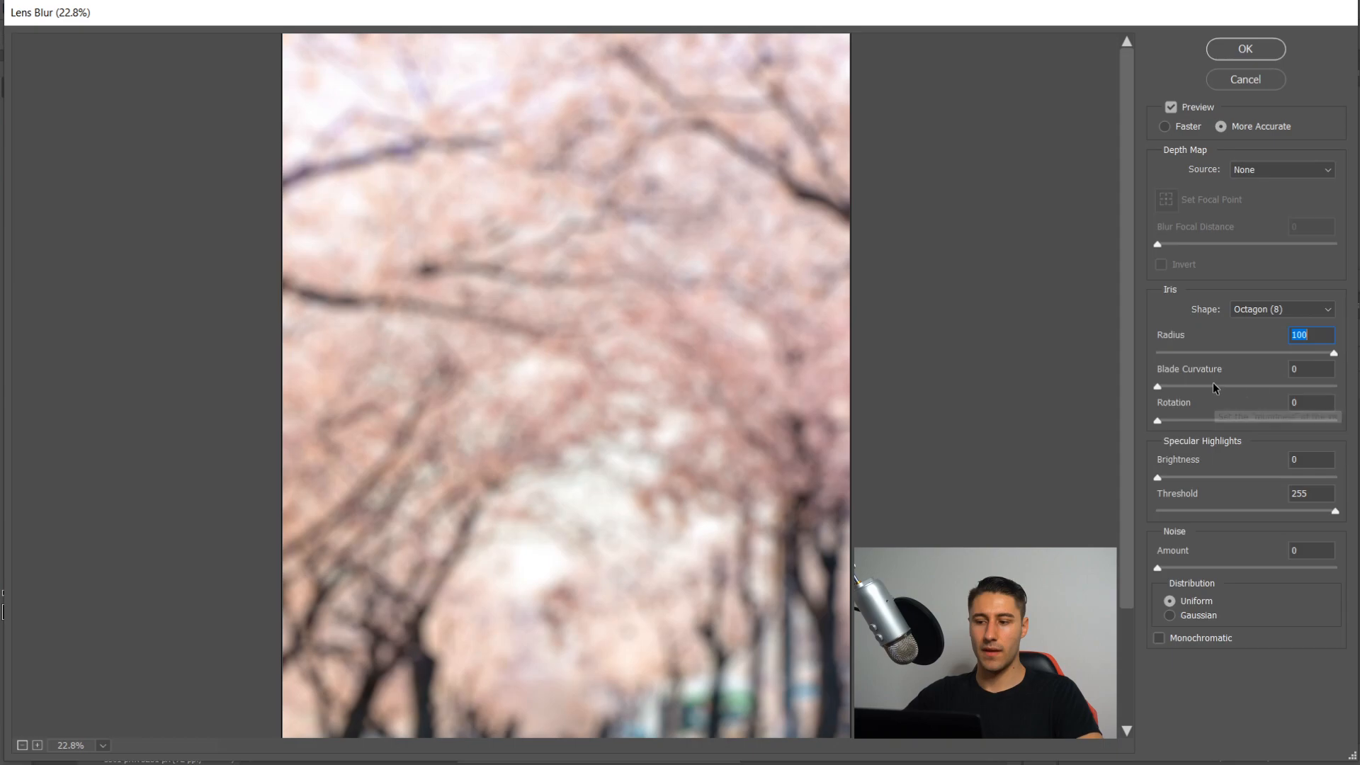
mouse_move(1226, 388)
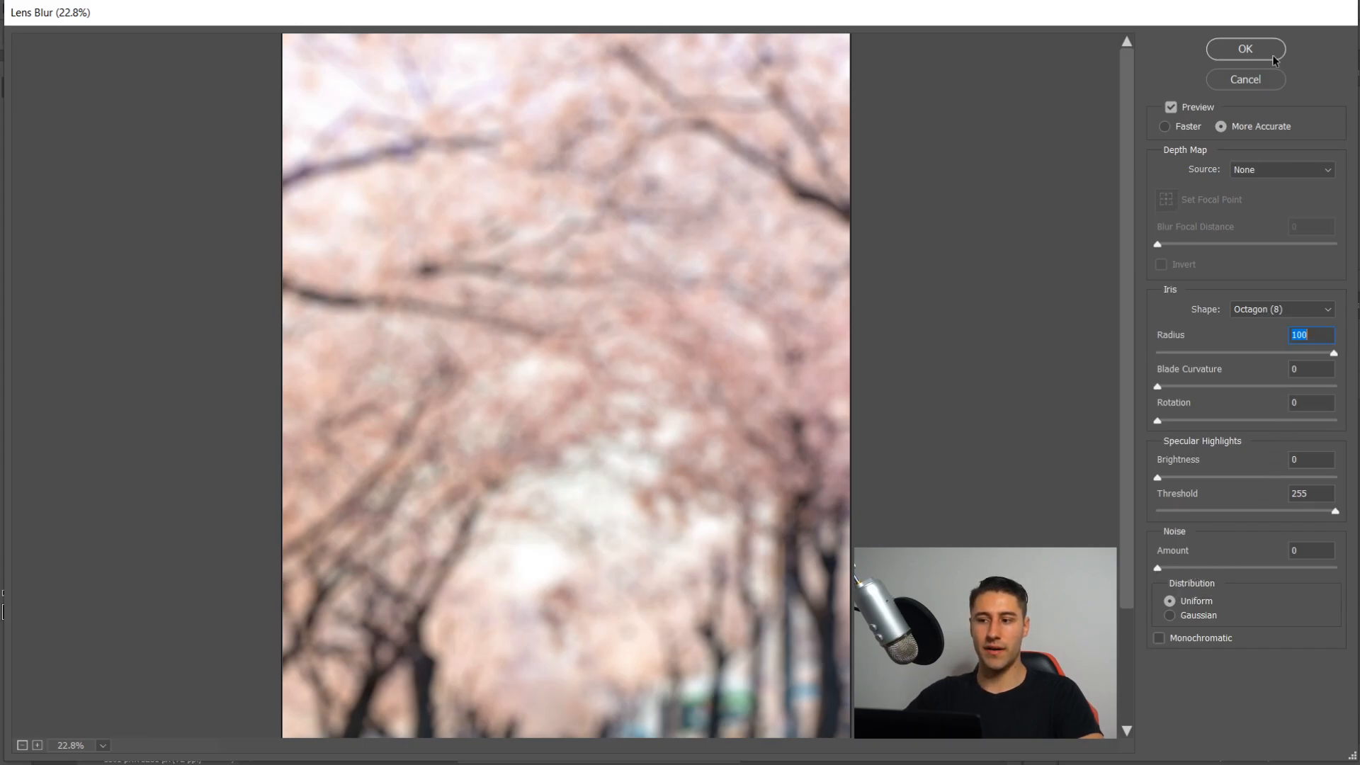
click(1244, 48)
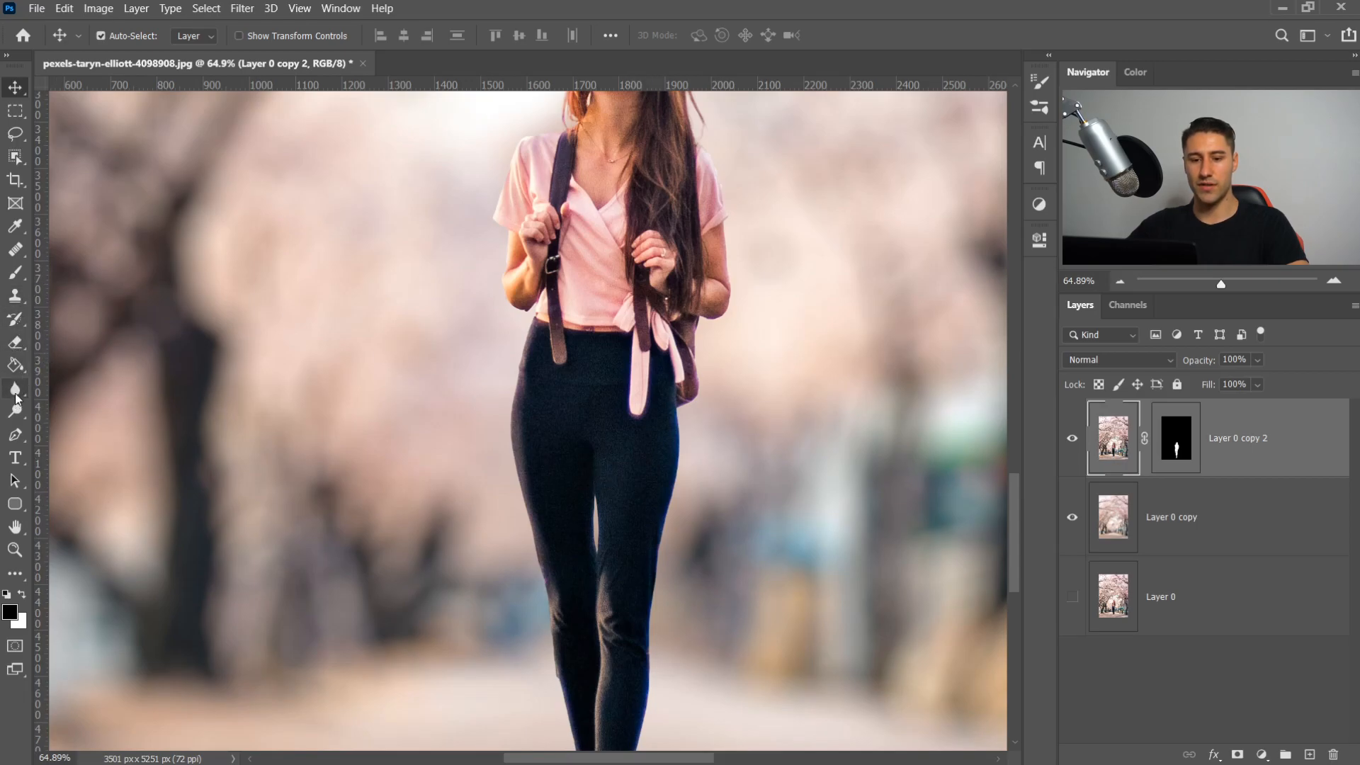
Step: Select the Blur Tool from the blur/sharpen/smudge flyout for softening the cutout edges
click(14, 388)
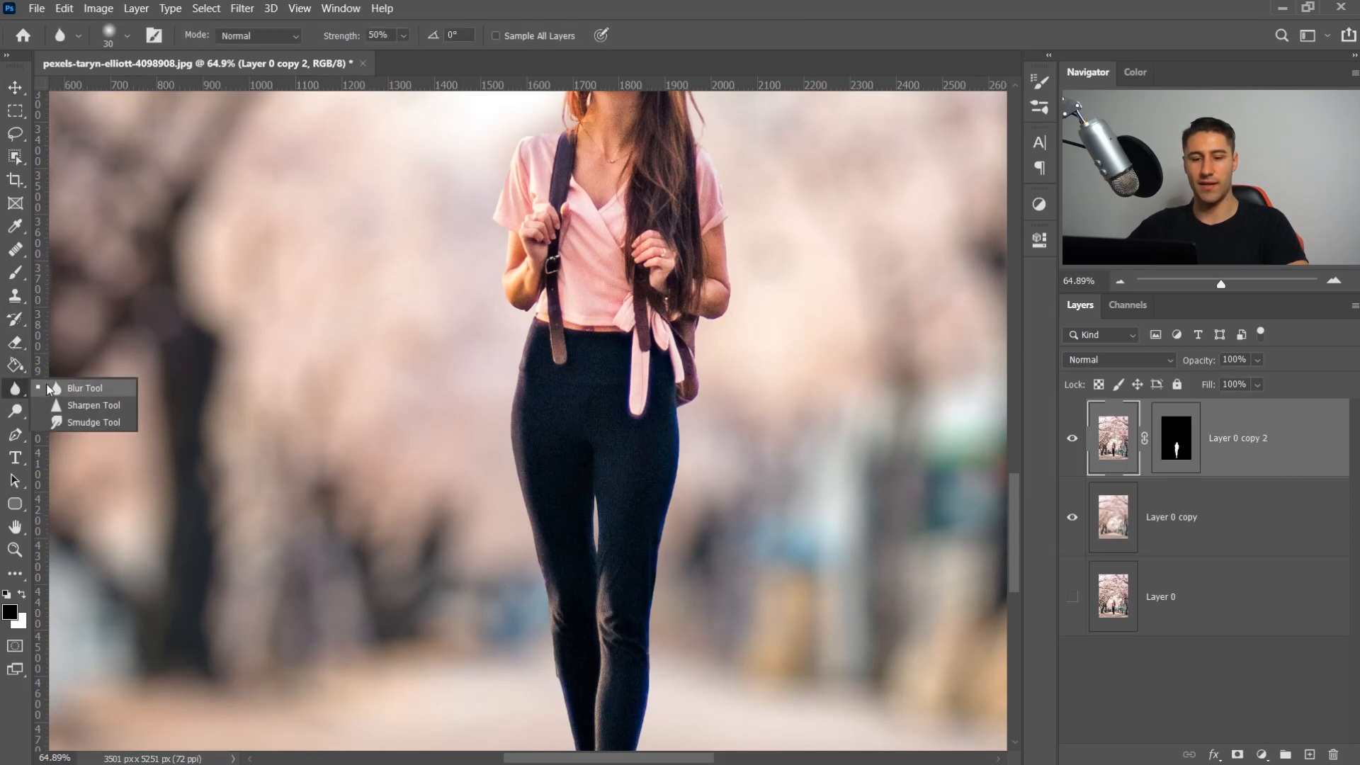
click(83, 388)
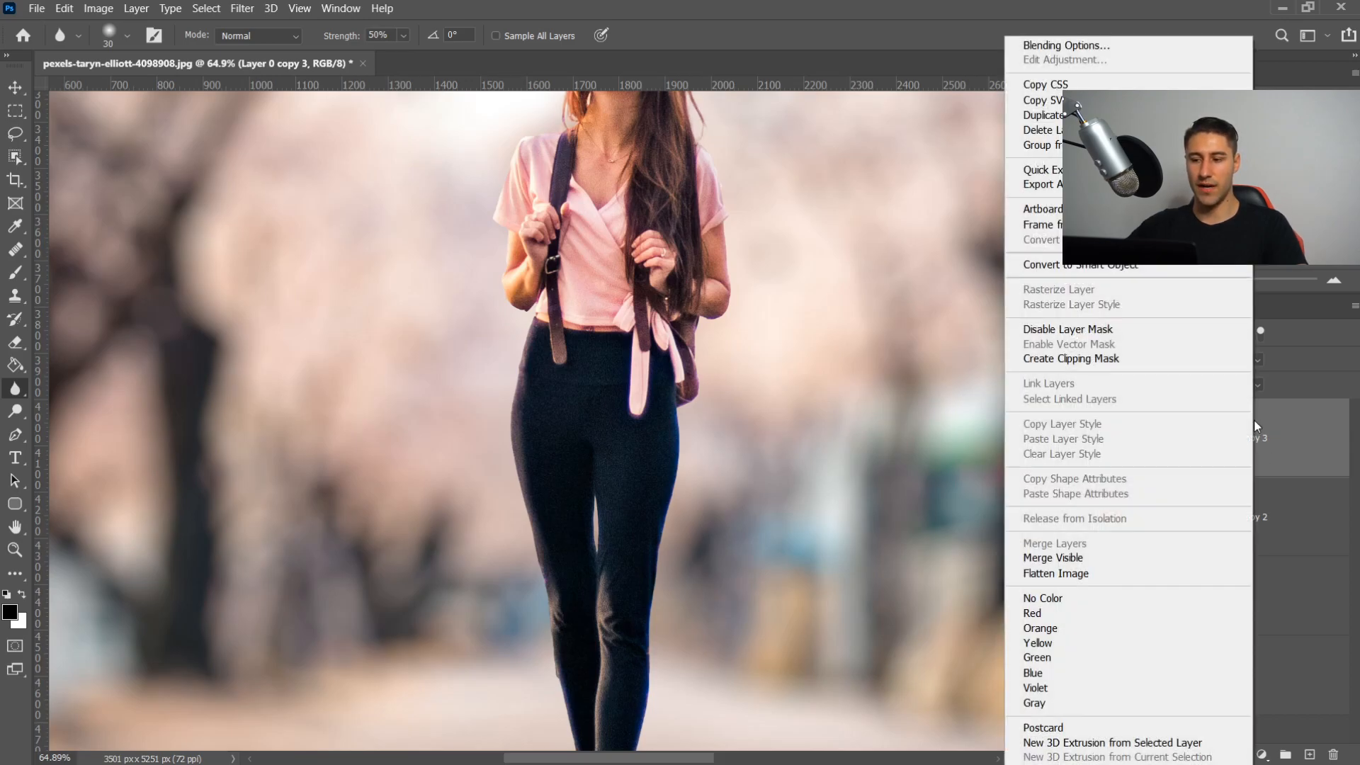
Step: Apply the layer mask on the duplicated woman cutout so it becomes a plain layer
click(907, 356)
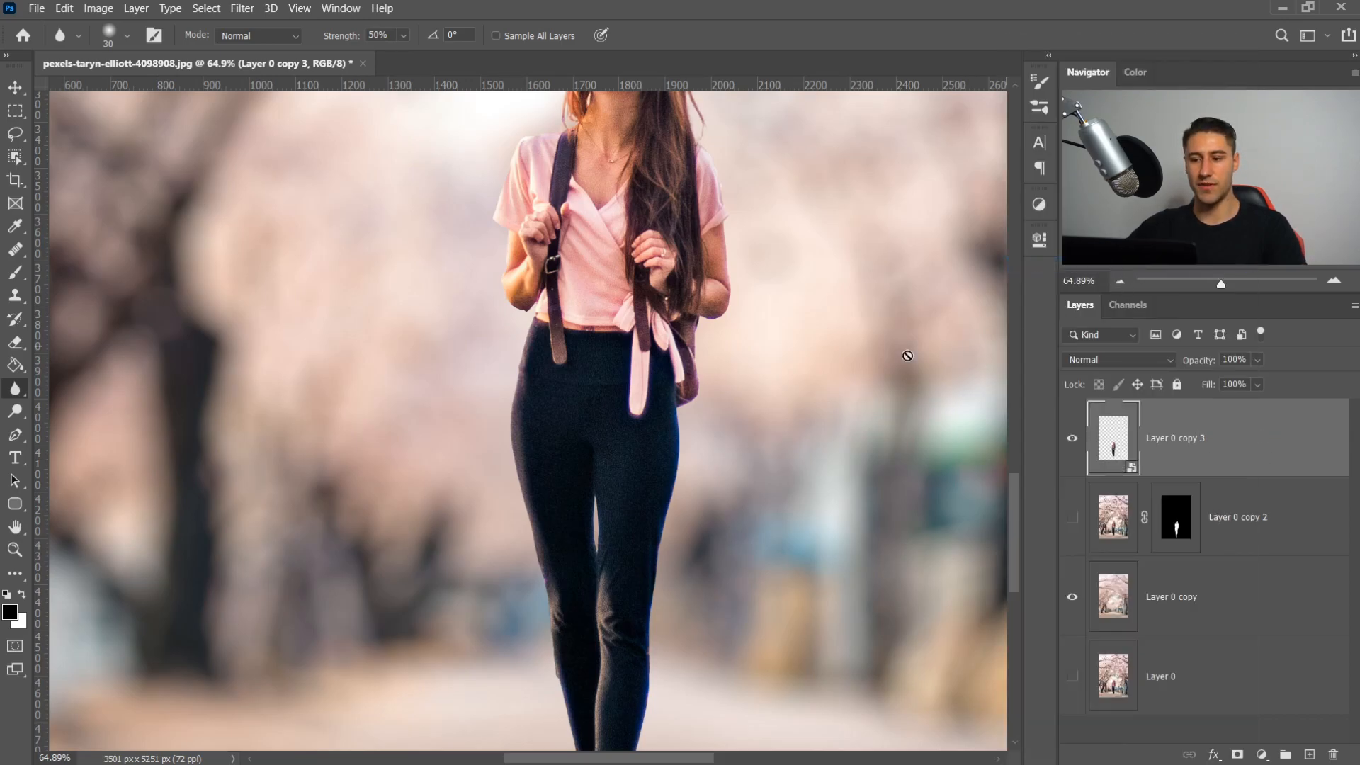
right_click(1176, 438)
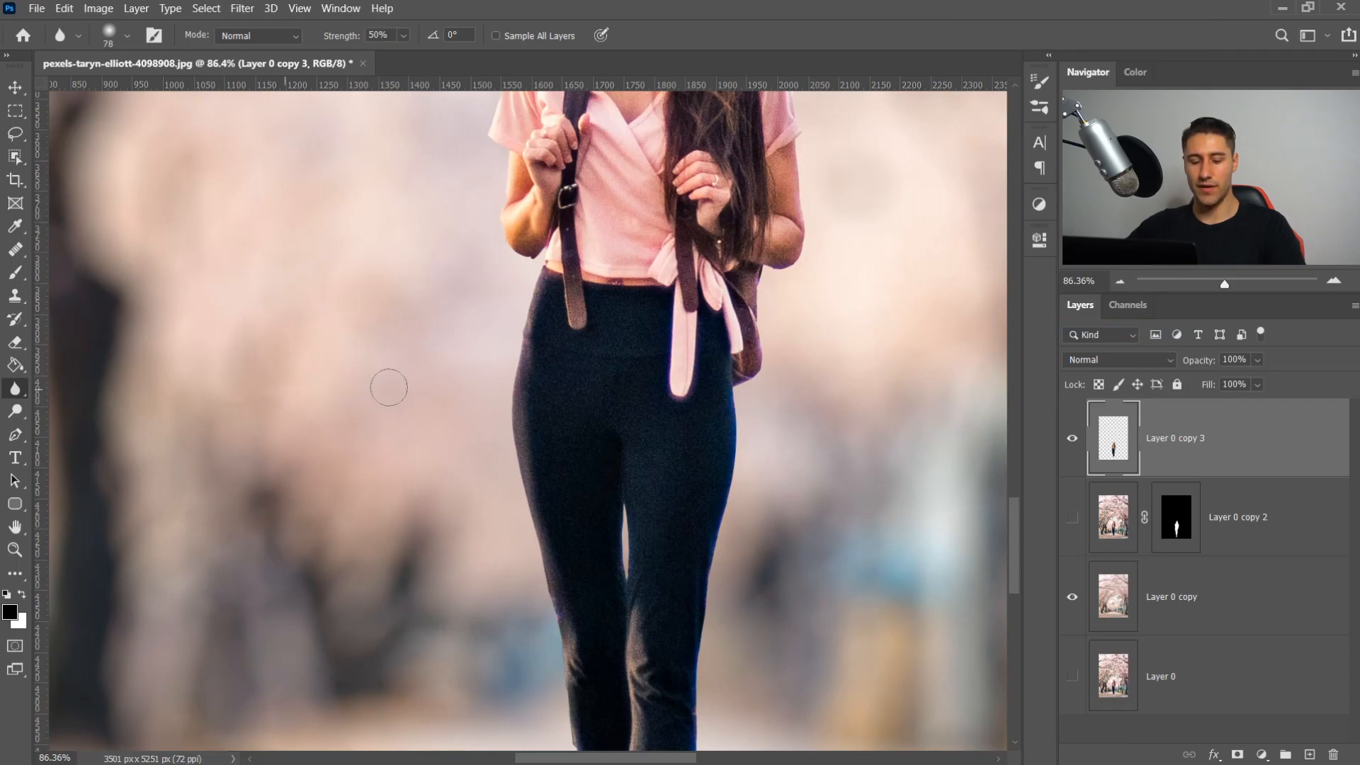
mouse_move(331, 354)
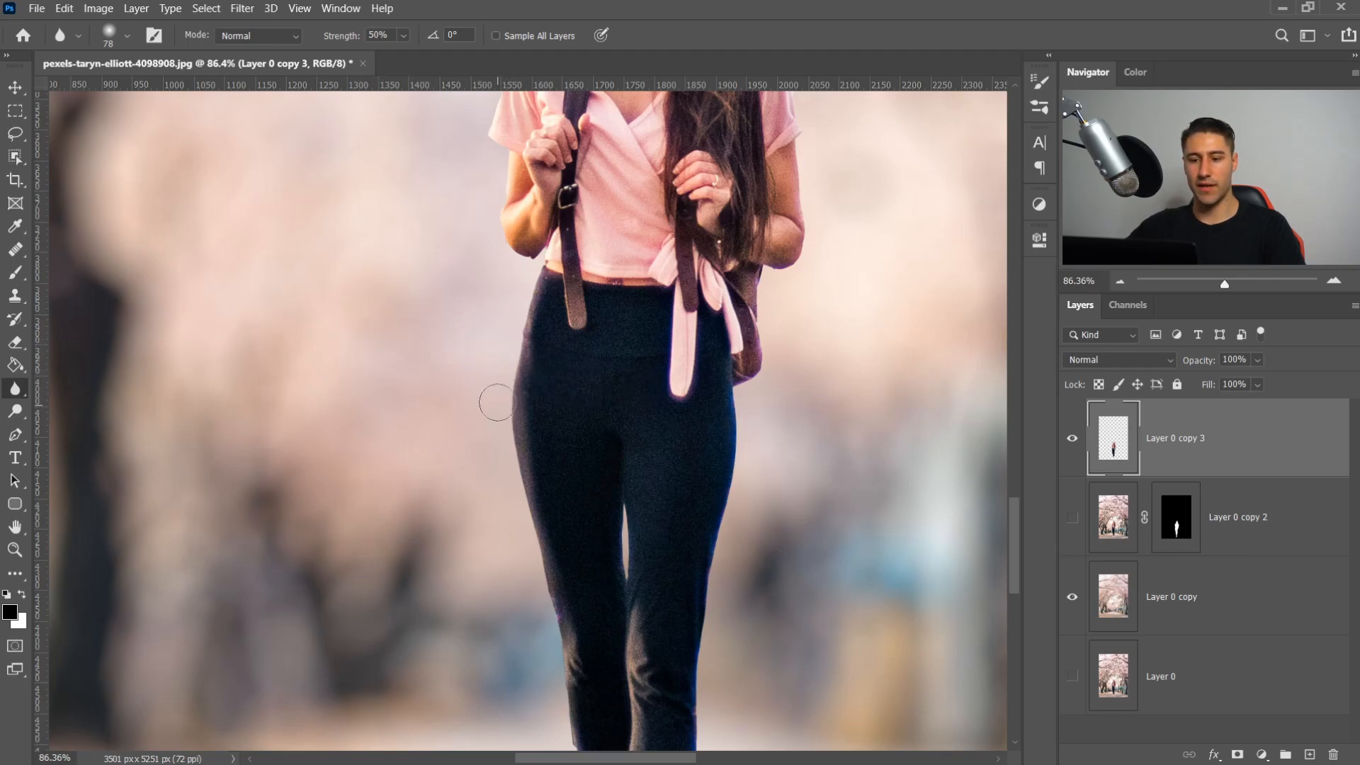
Step: Brush the Blur Tool at 50% strength along the outer edge of the woman's leg
drag(497, 401, 523, 507)
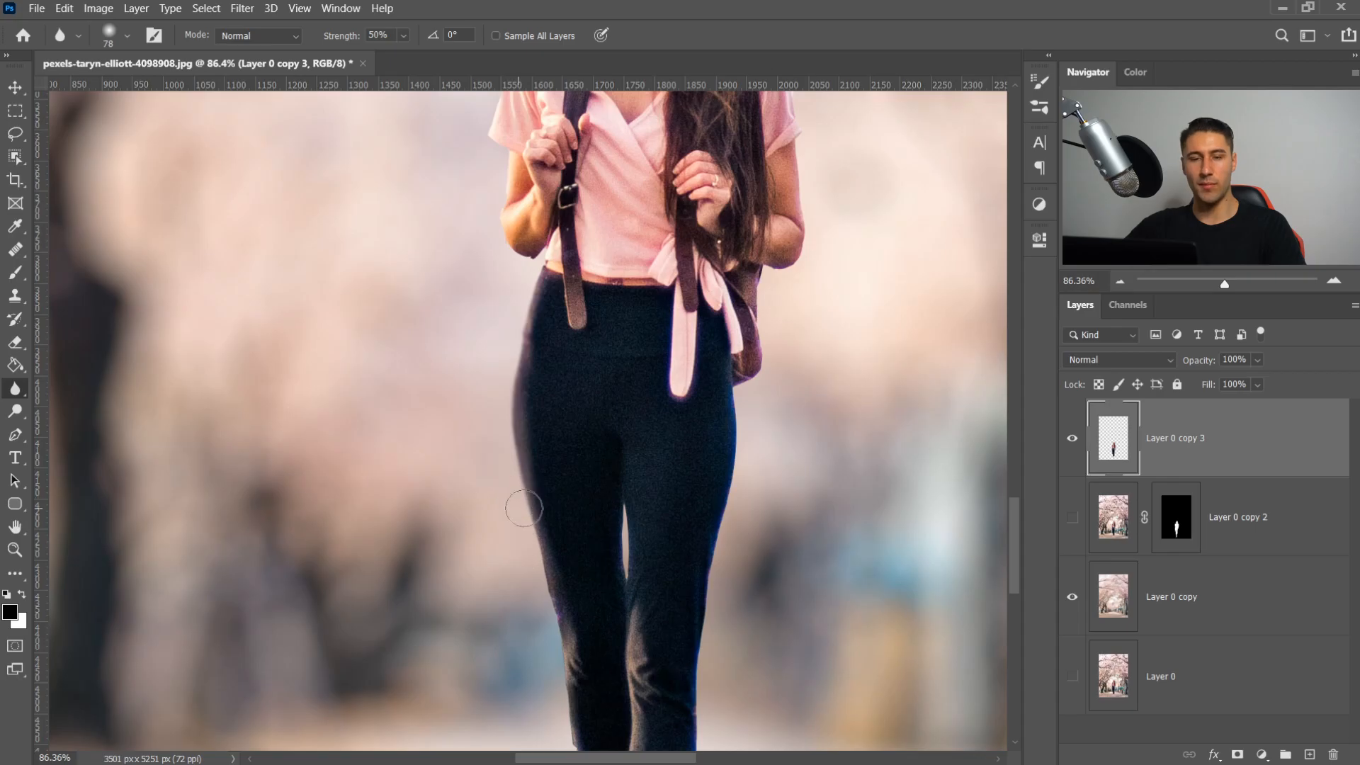